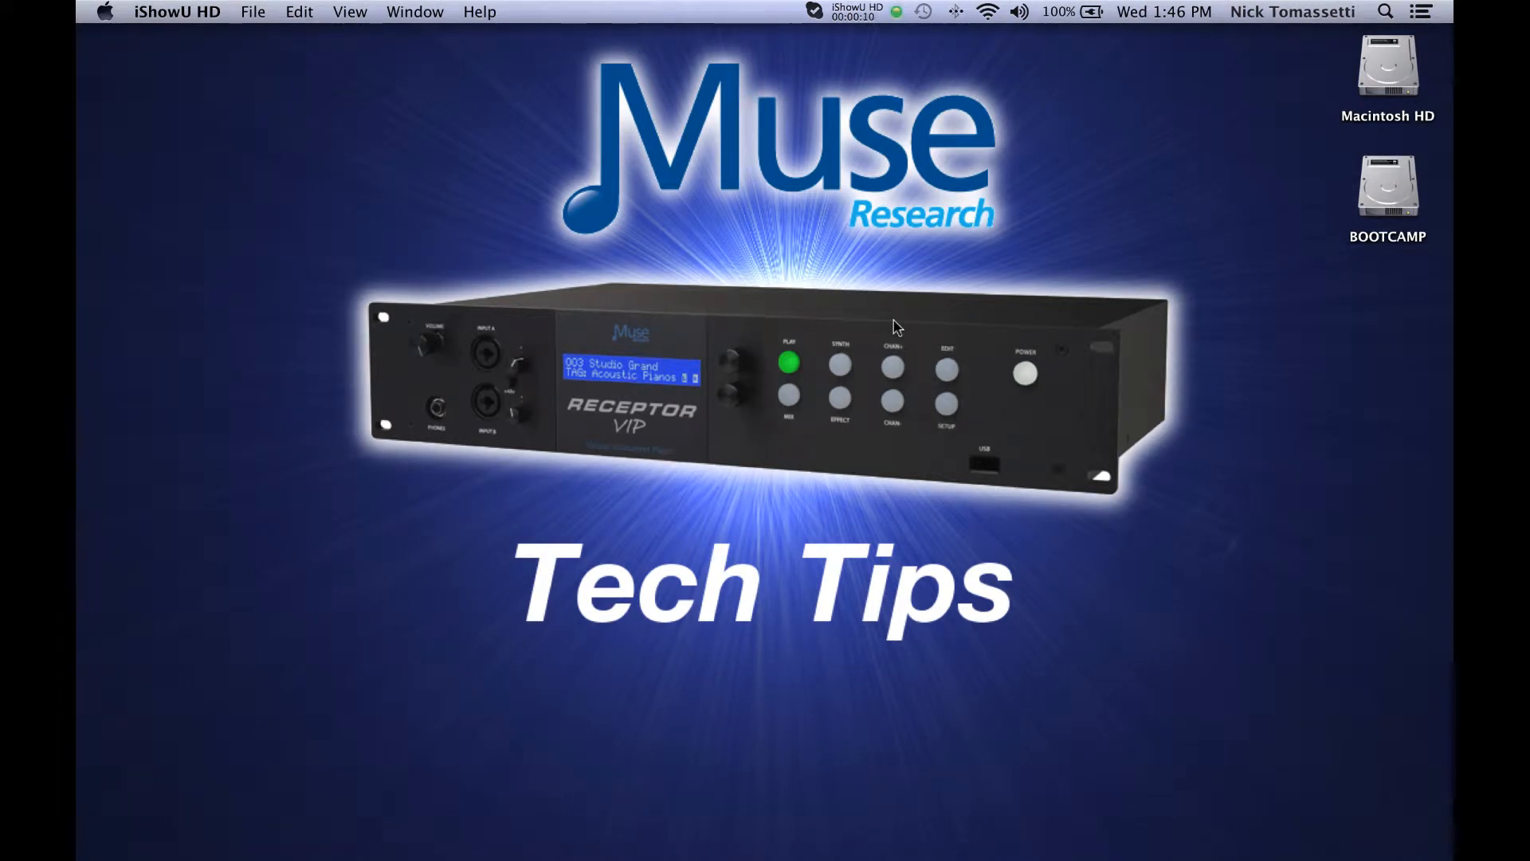
mouse_move(1209, 175)
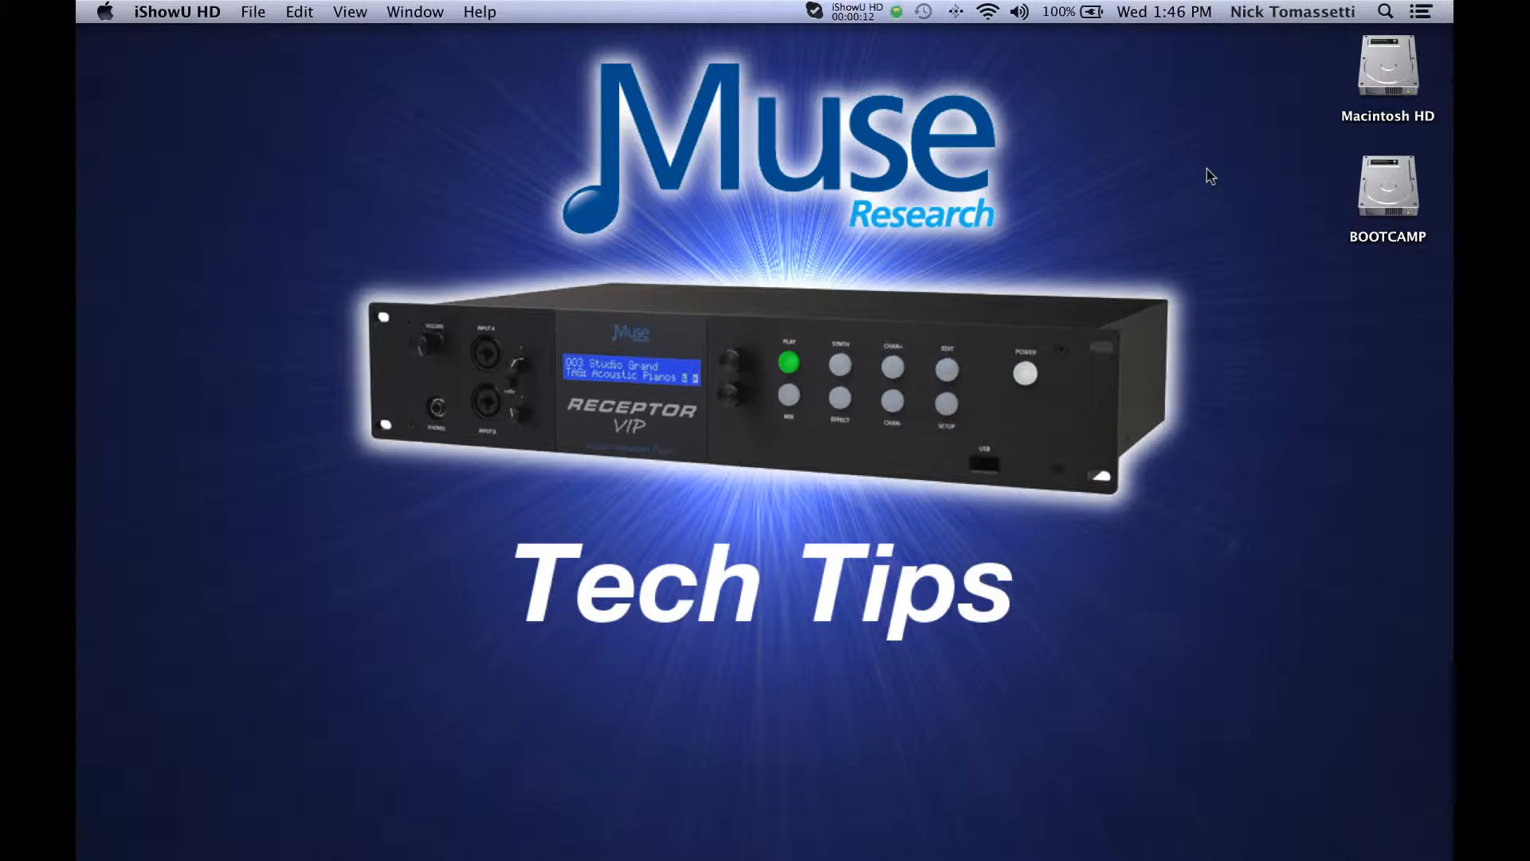
- Dismiss the server connection error and the 'Unable to find the Receptor drive' alert
click(1387, 11)
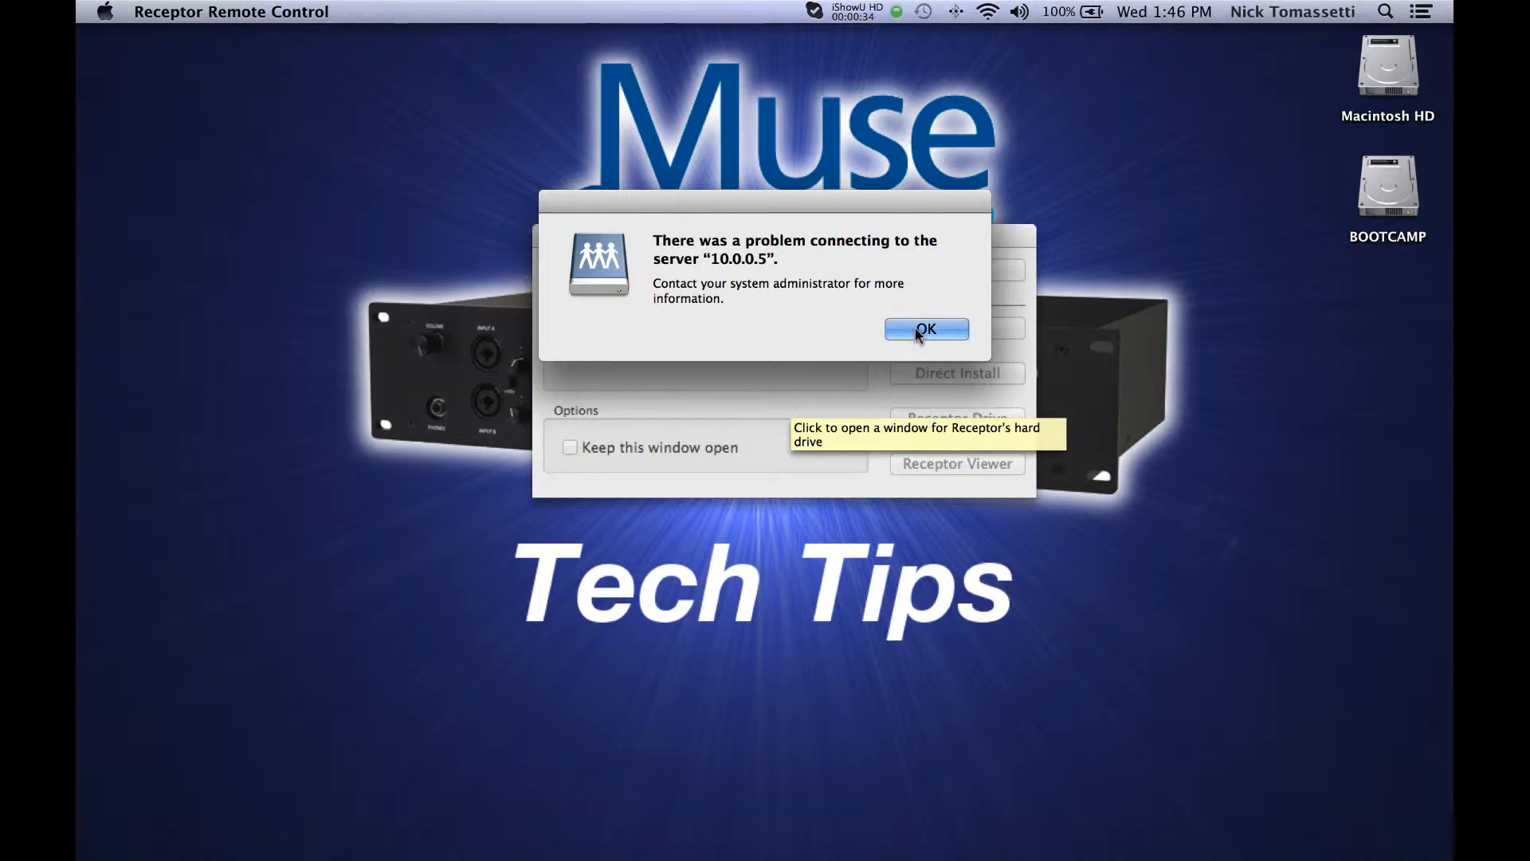
click(926, 328)
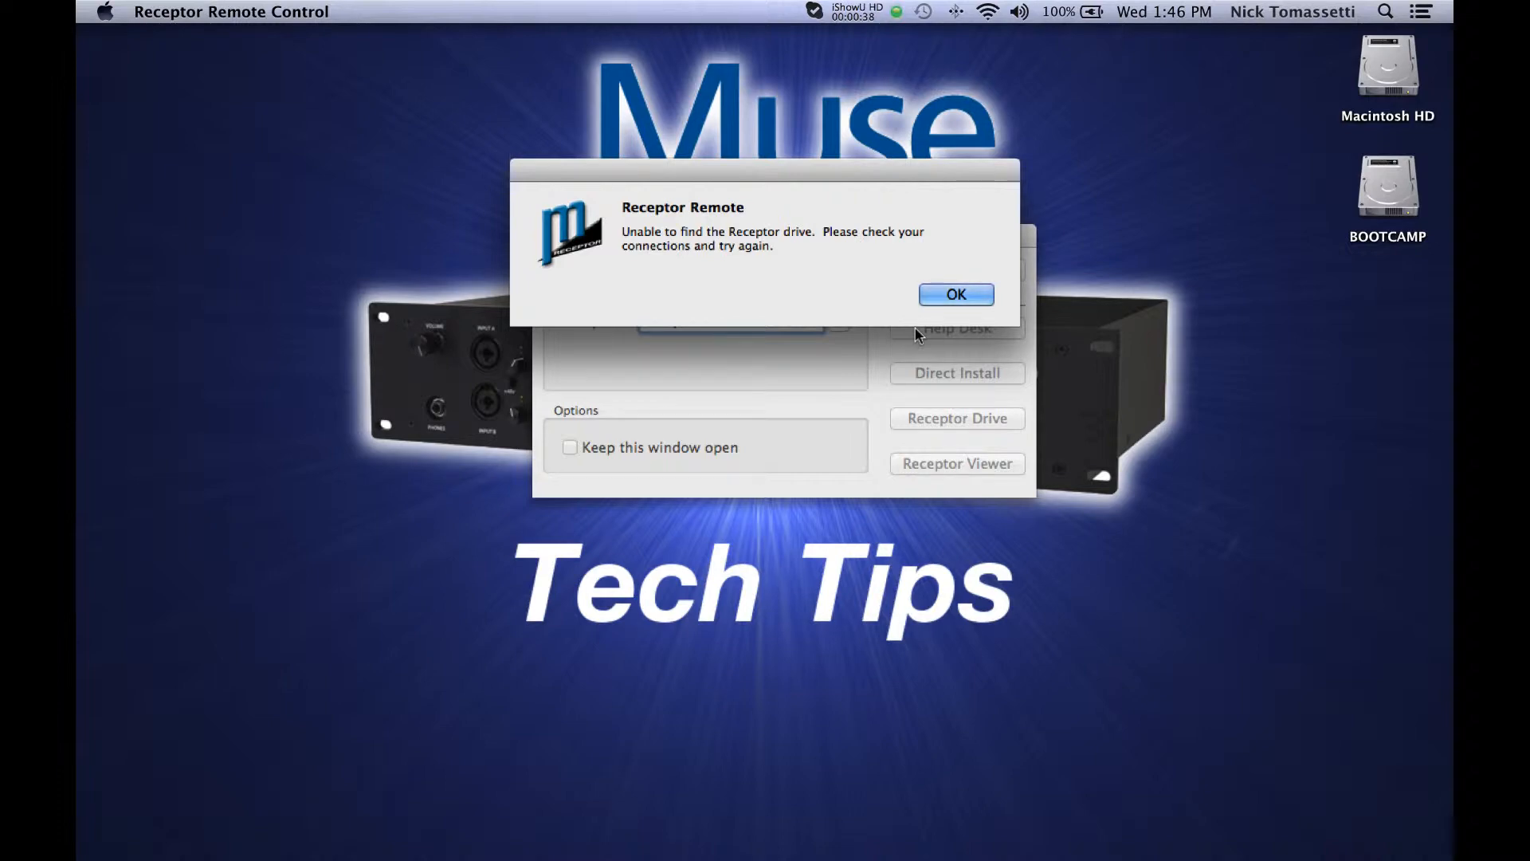
click(954, 293)
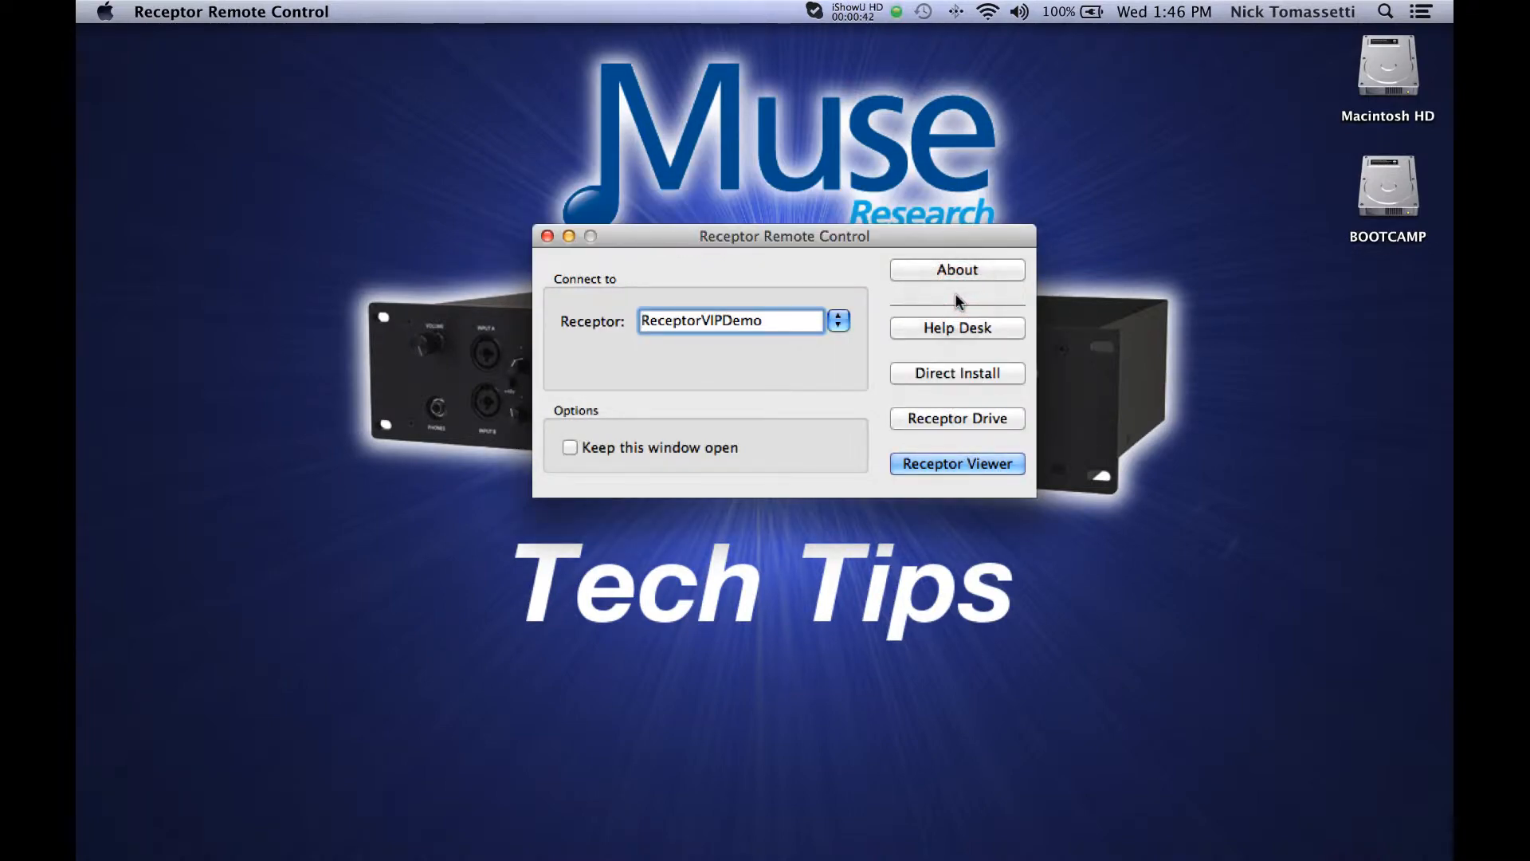
mouse_move(862, 381)
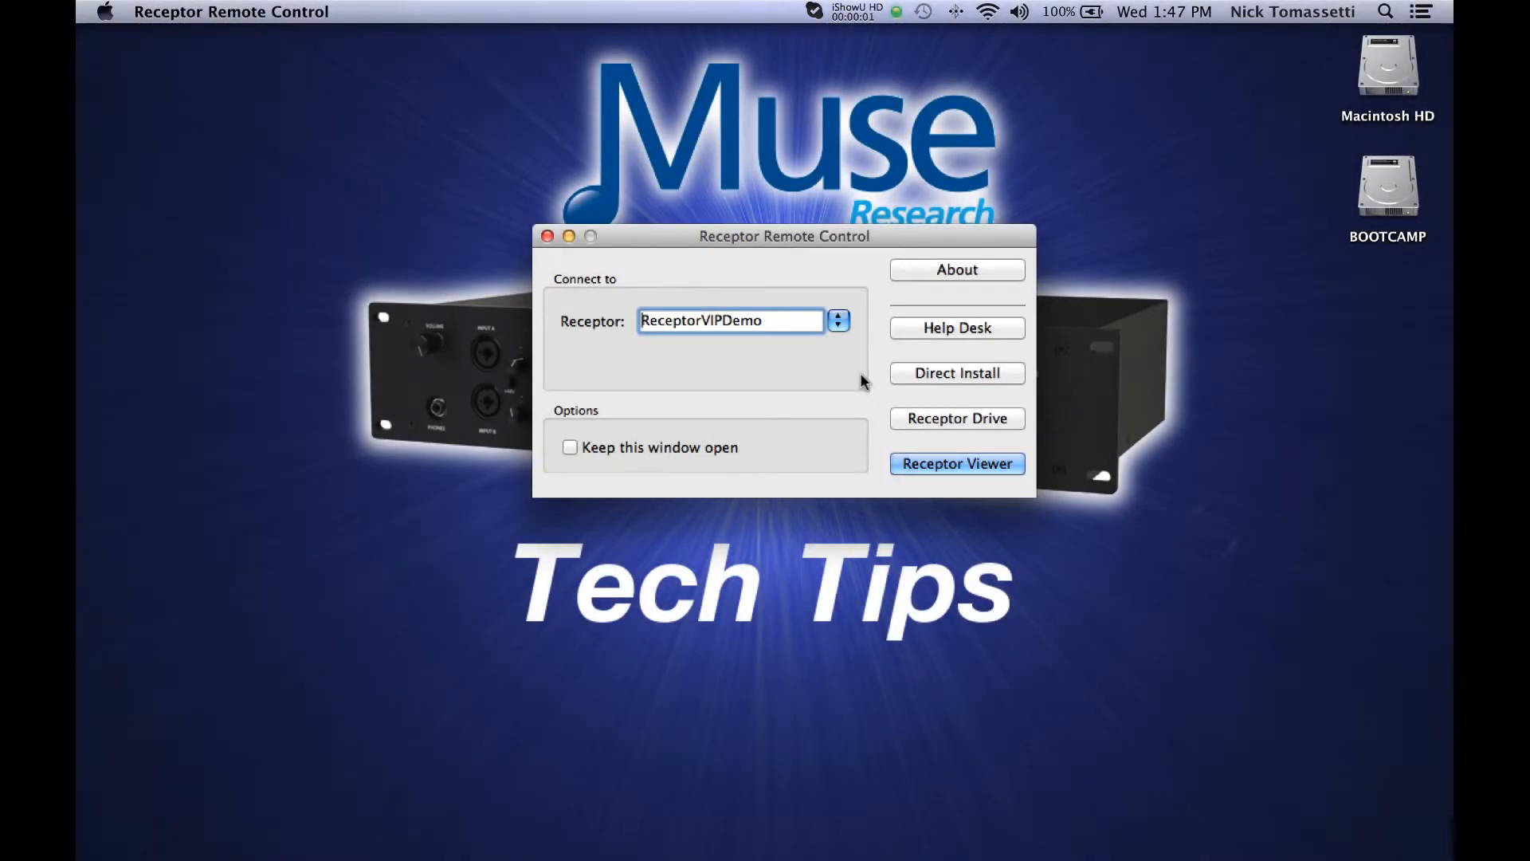
mouse_move(883, 414)
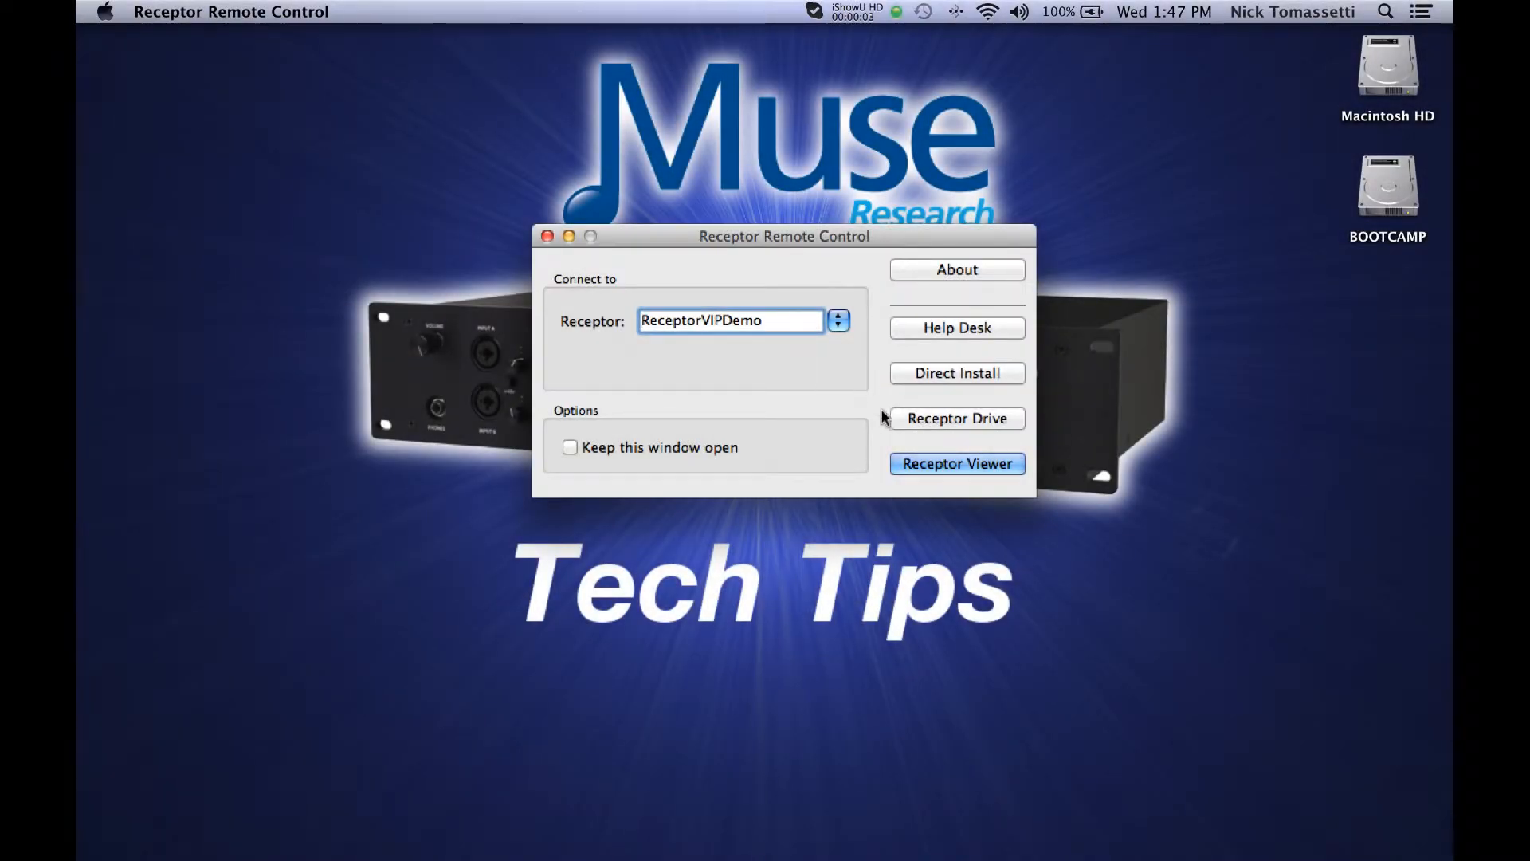
- Launch the Receptor Viewer for ReceptorVIPDemo and switch it to the mixer-style interface via SETUP
click(956, 462)
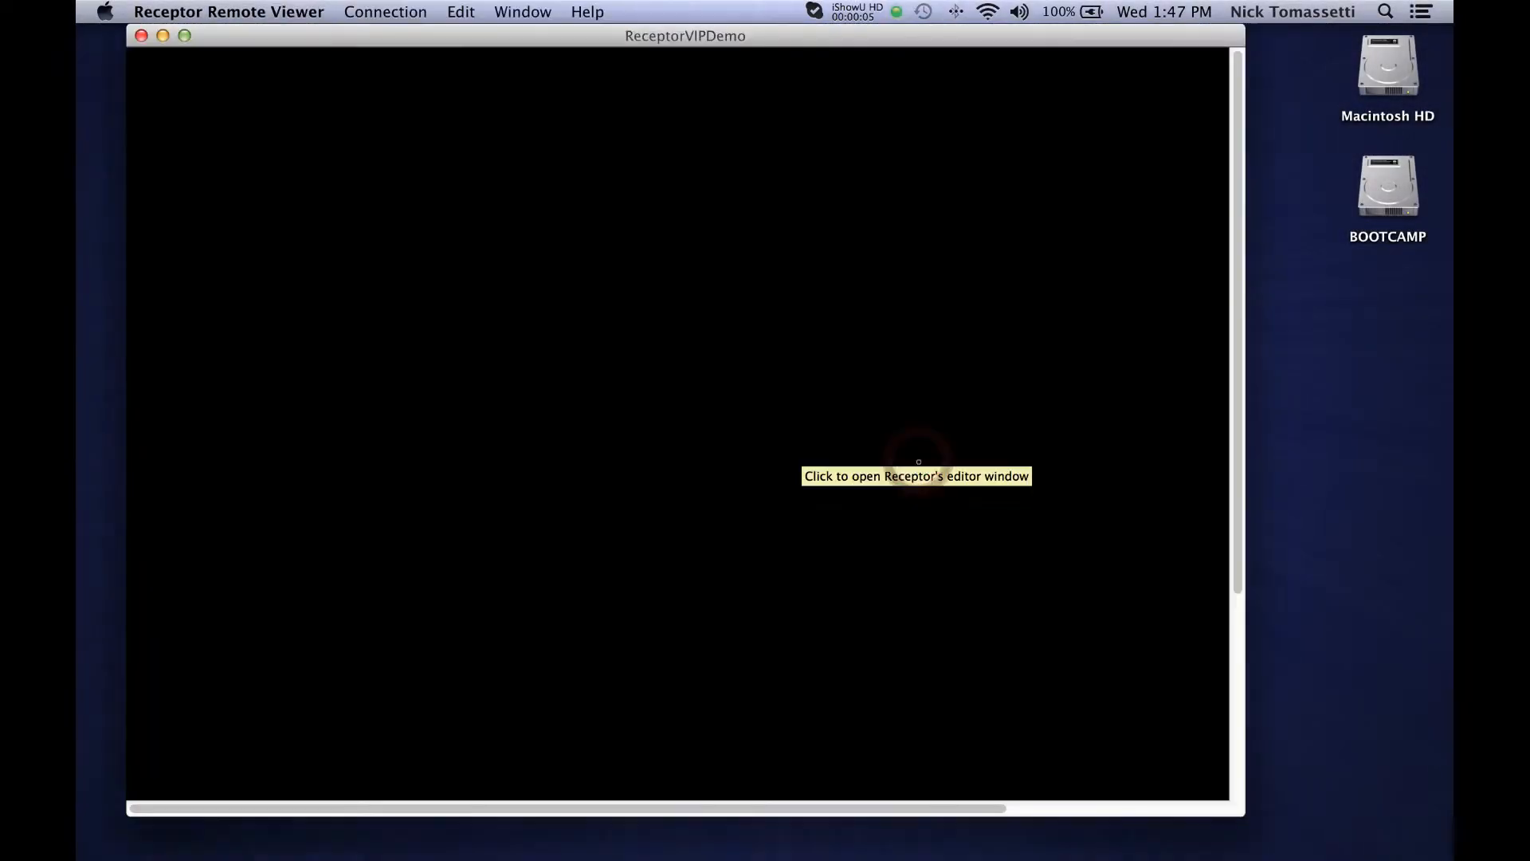
click(917, 462)
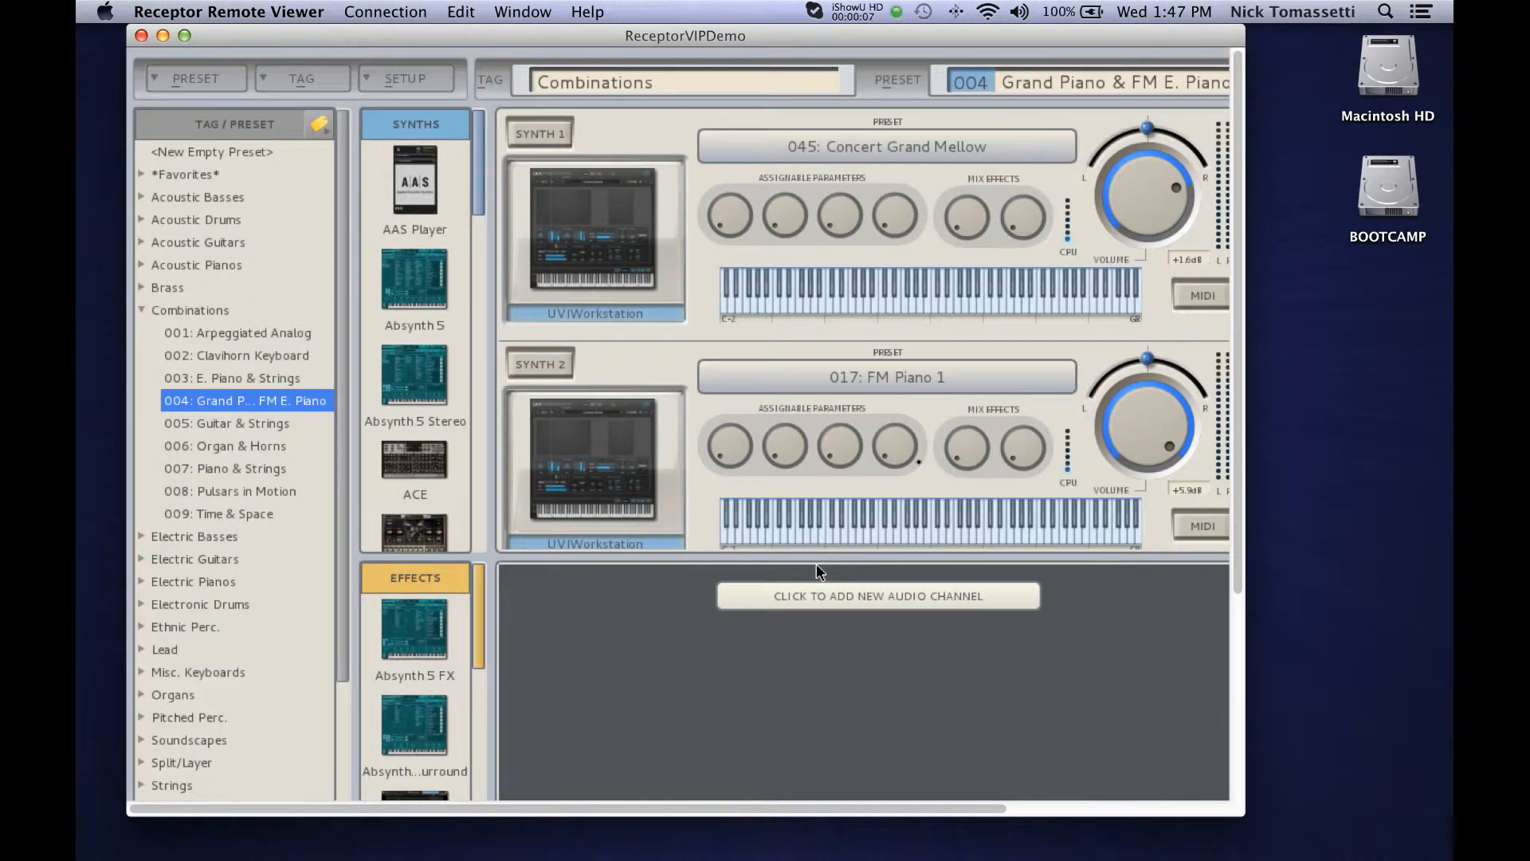
mouse_move(836, 353)
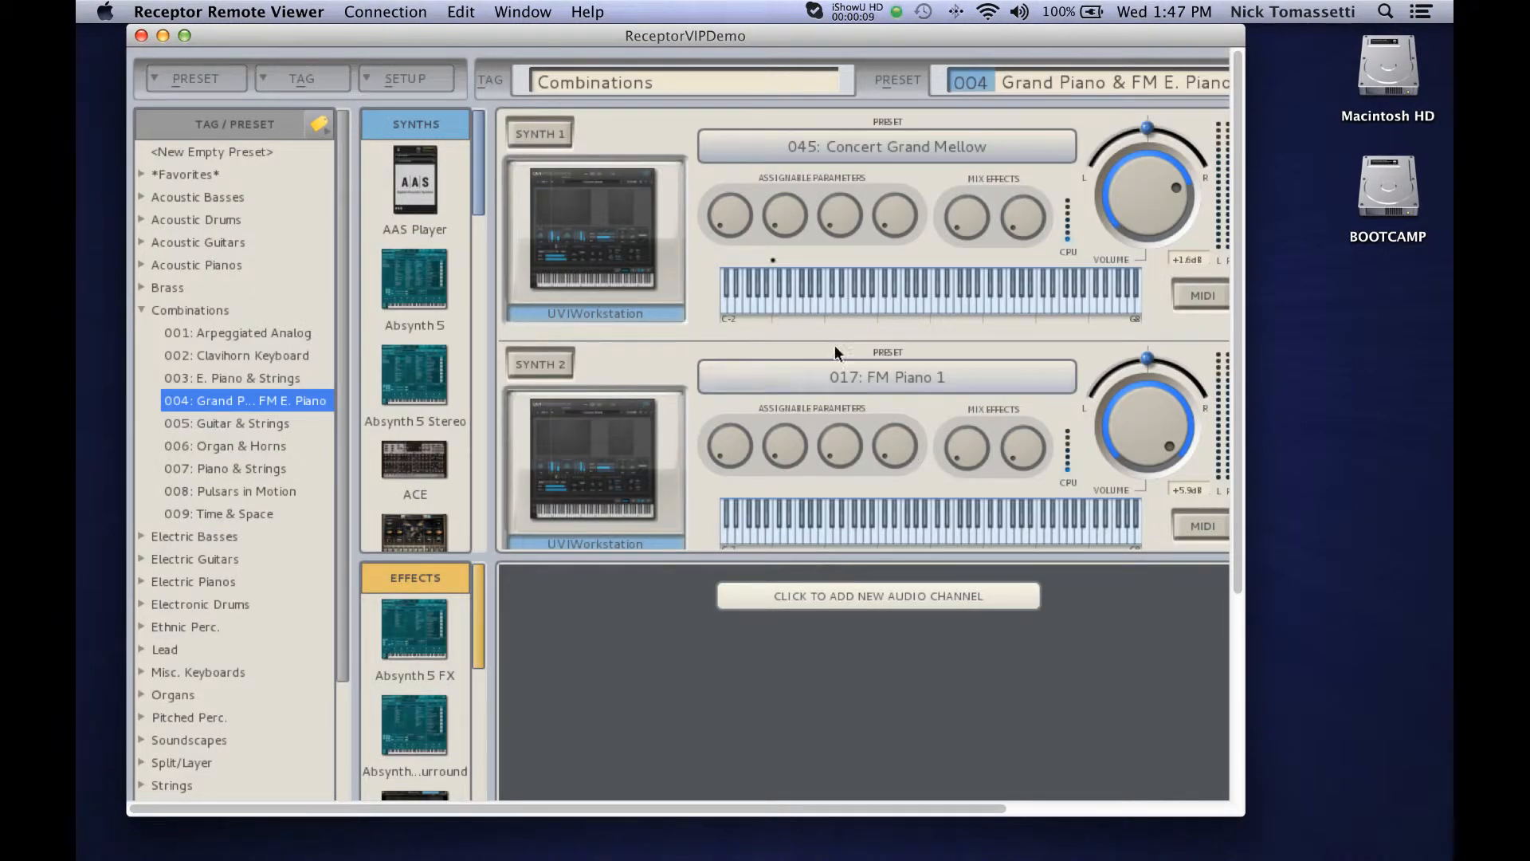
click(408, 78)
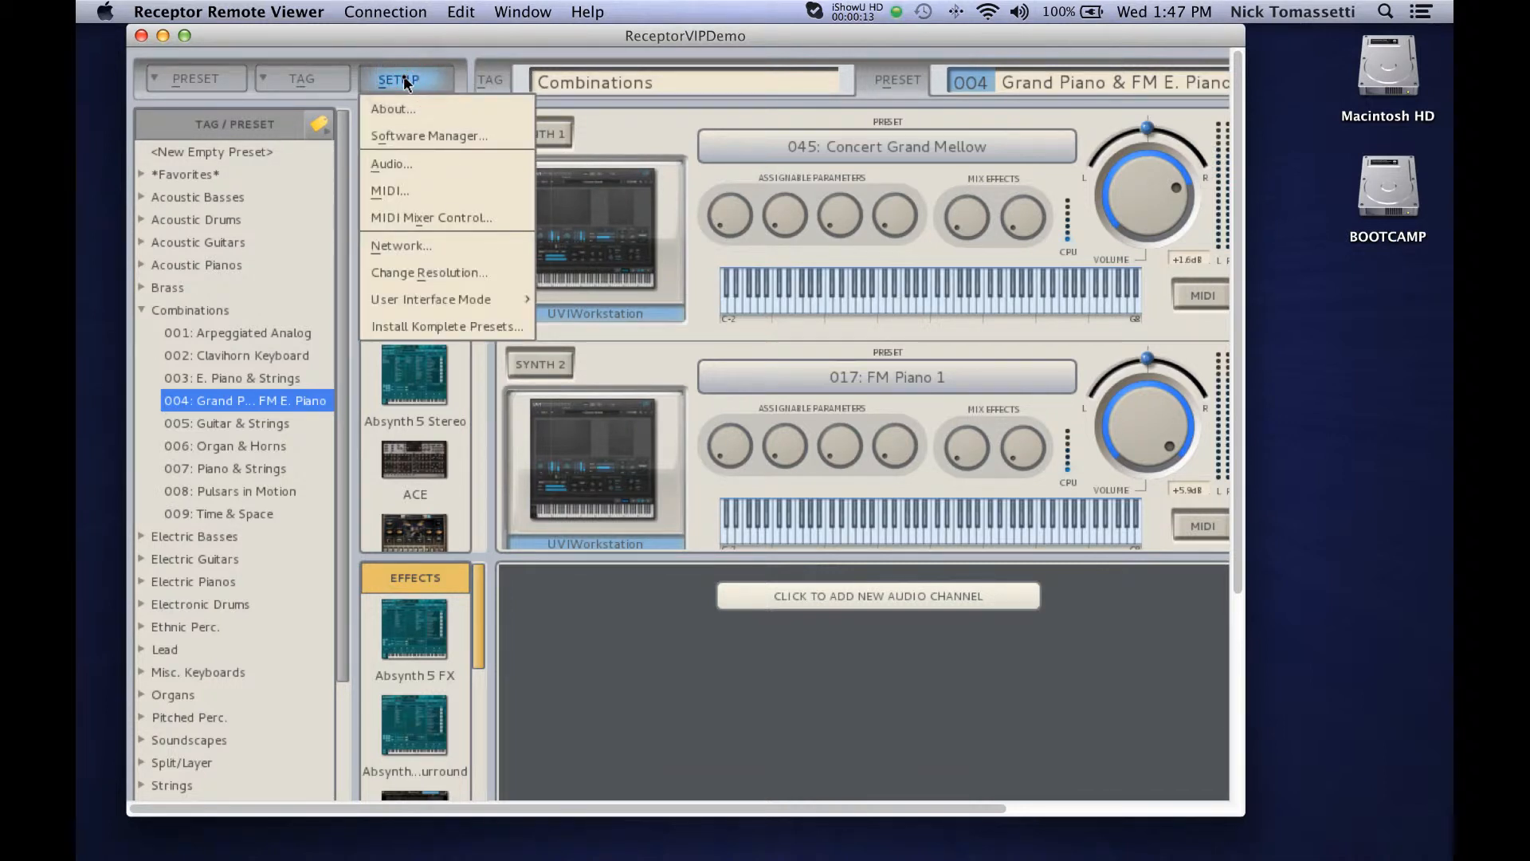
mouse_move(407, 118)
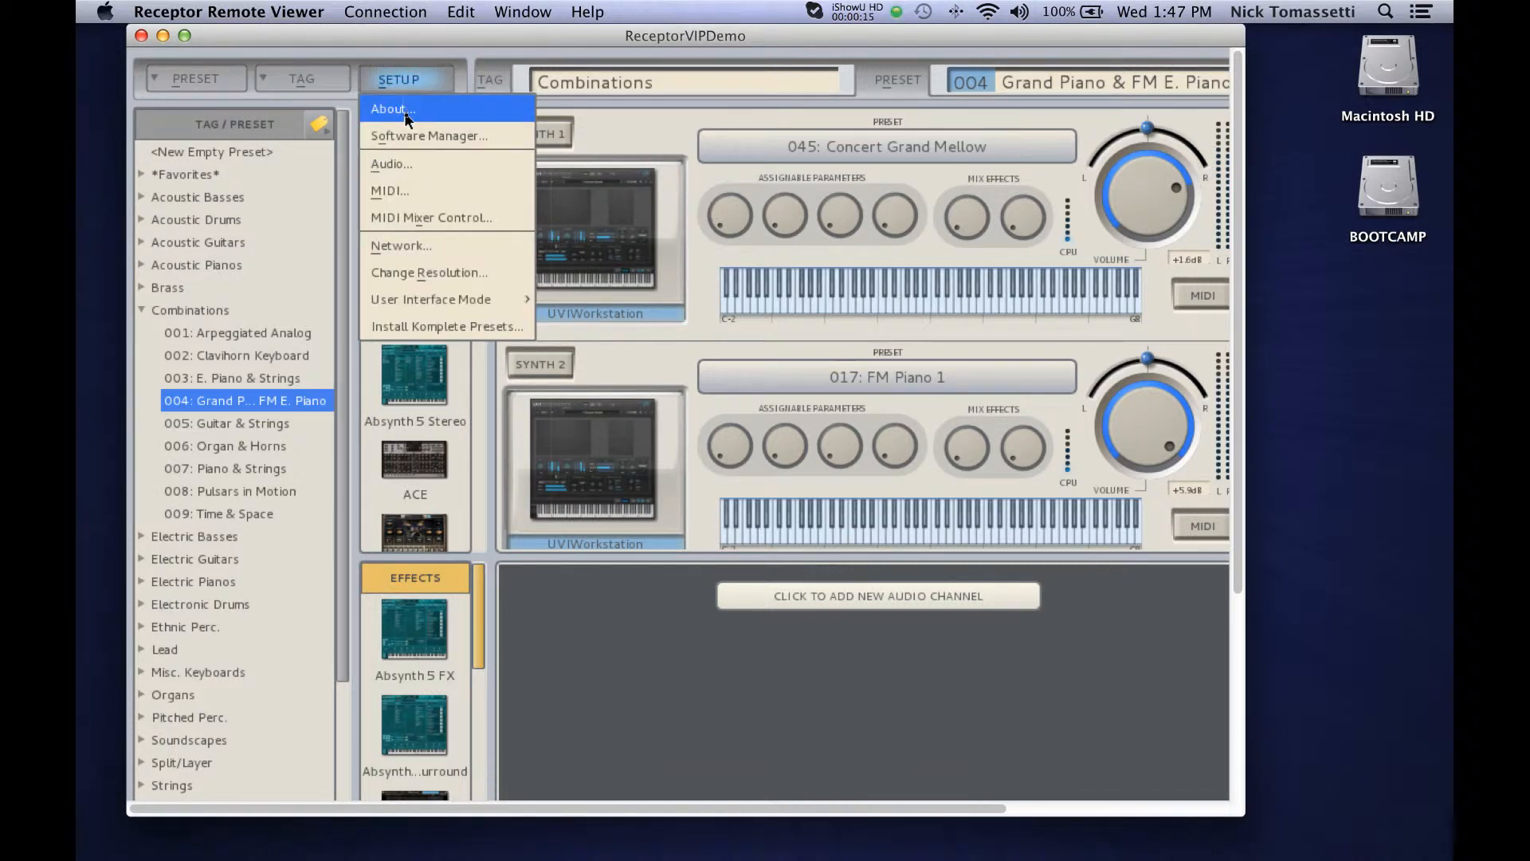
mouse_move(411, 229)
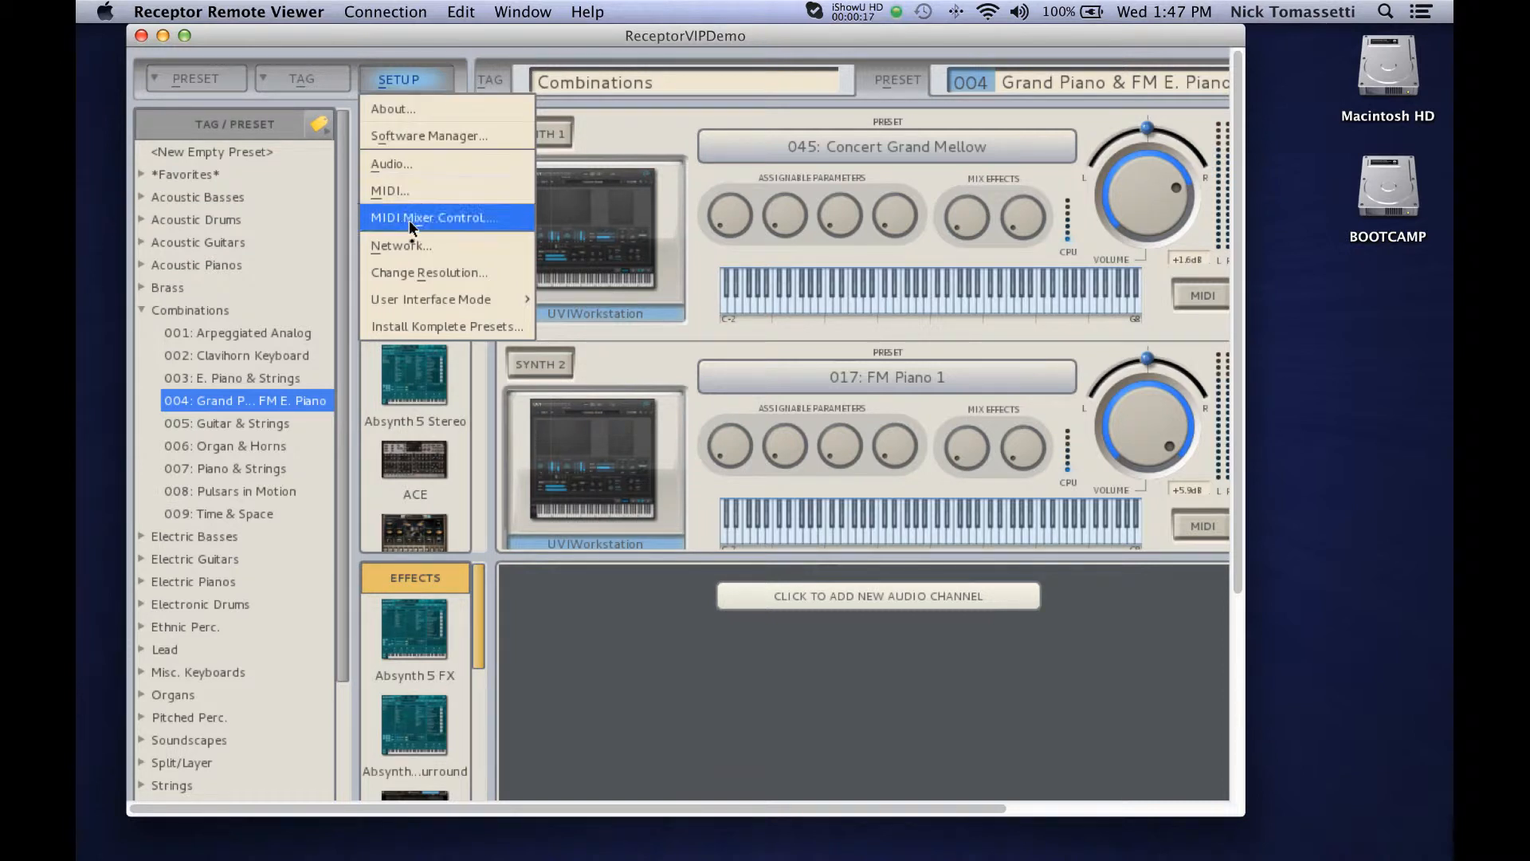
click(402, 246)
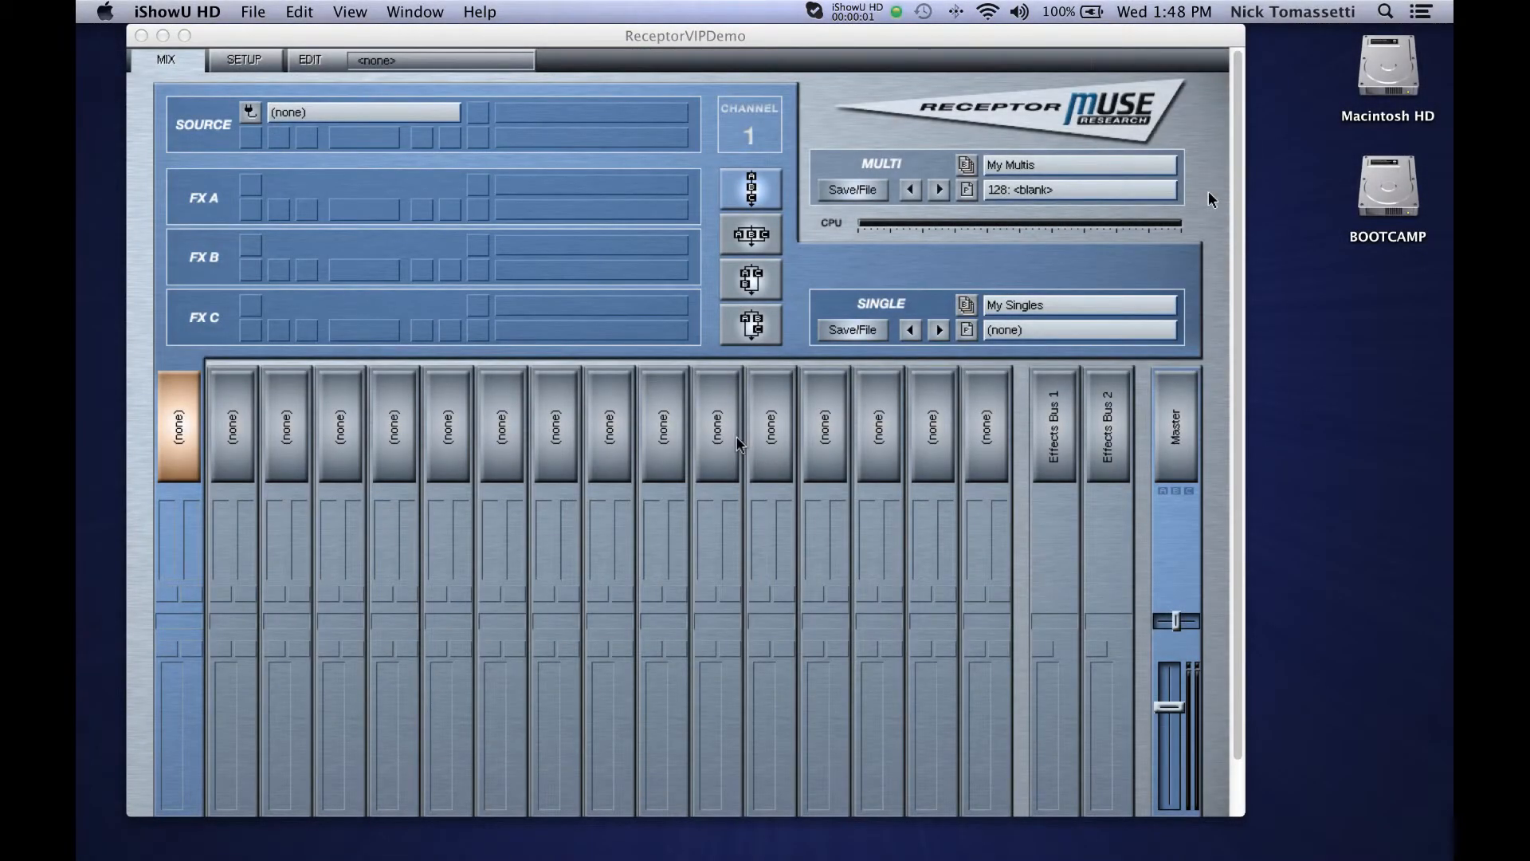
mouse_move(274, 99)
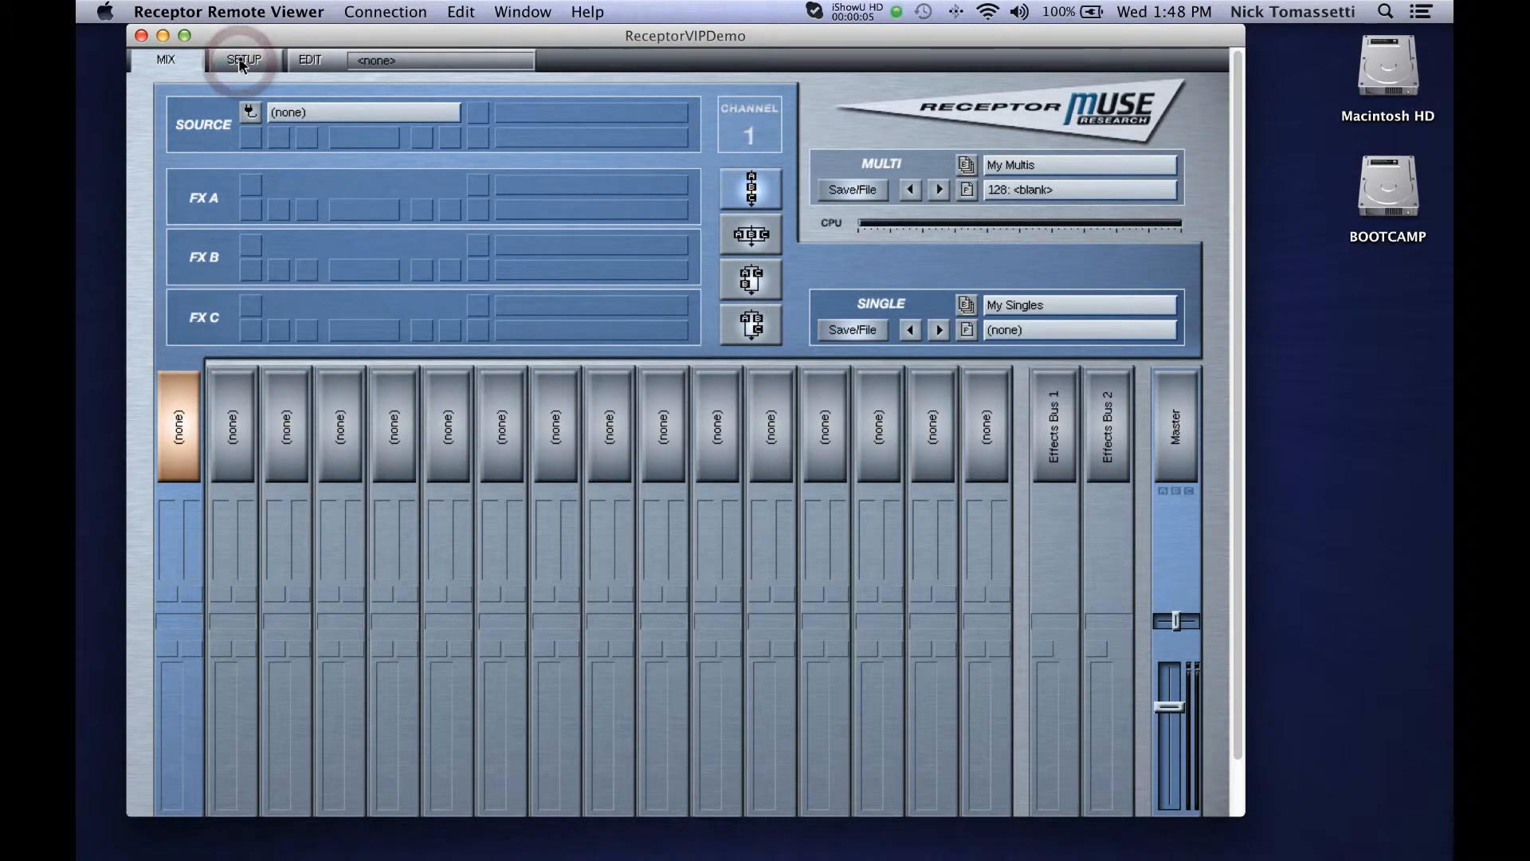
- Show the Receptor's Setup page with its network address 010.000.000.005
click(242, 61)
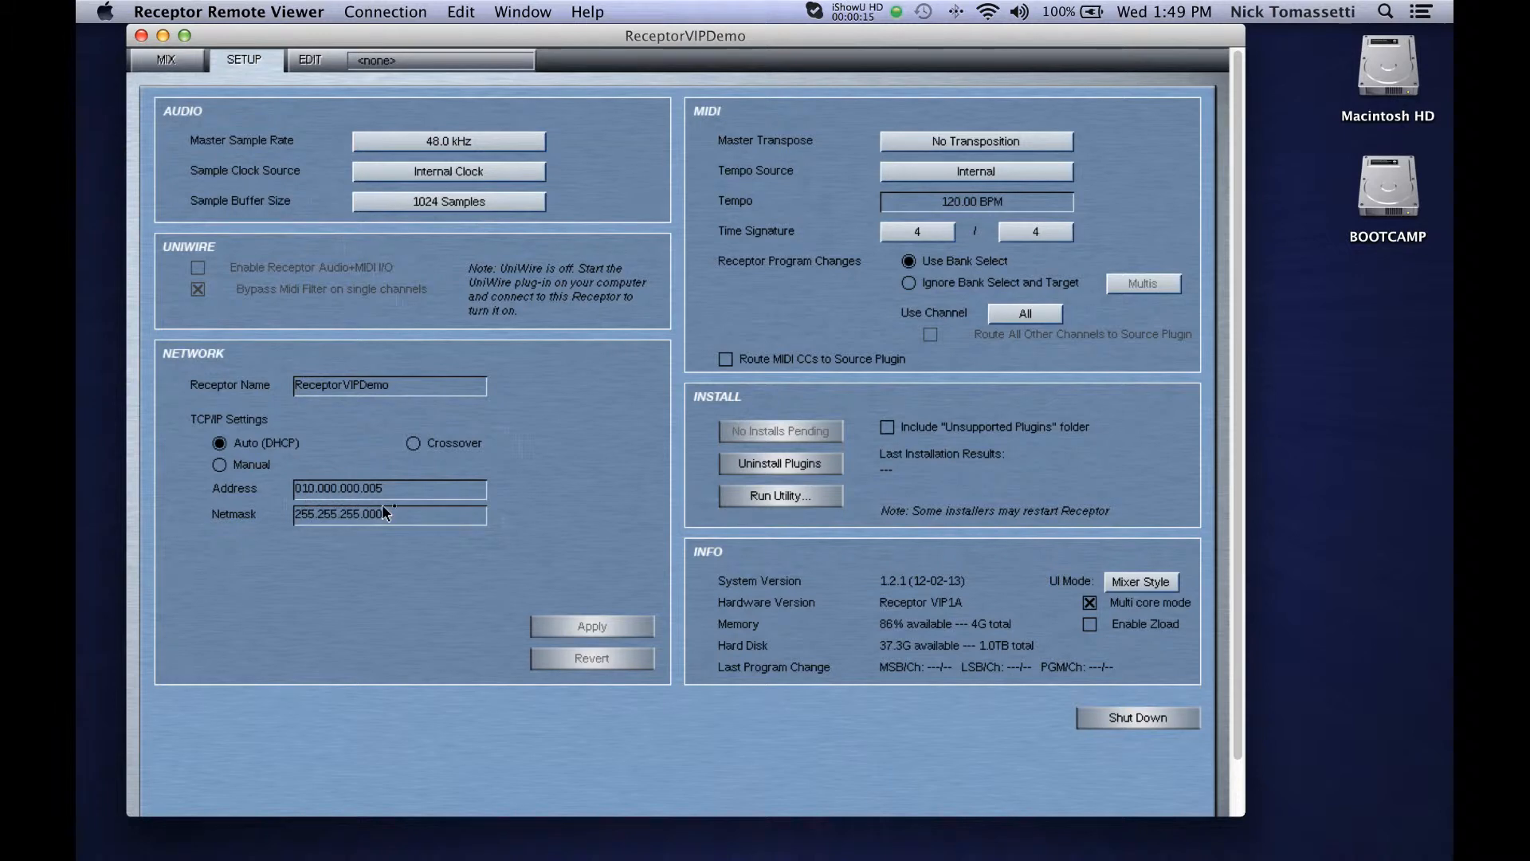
mouse_move(408, 529)
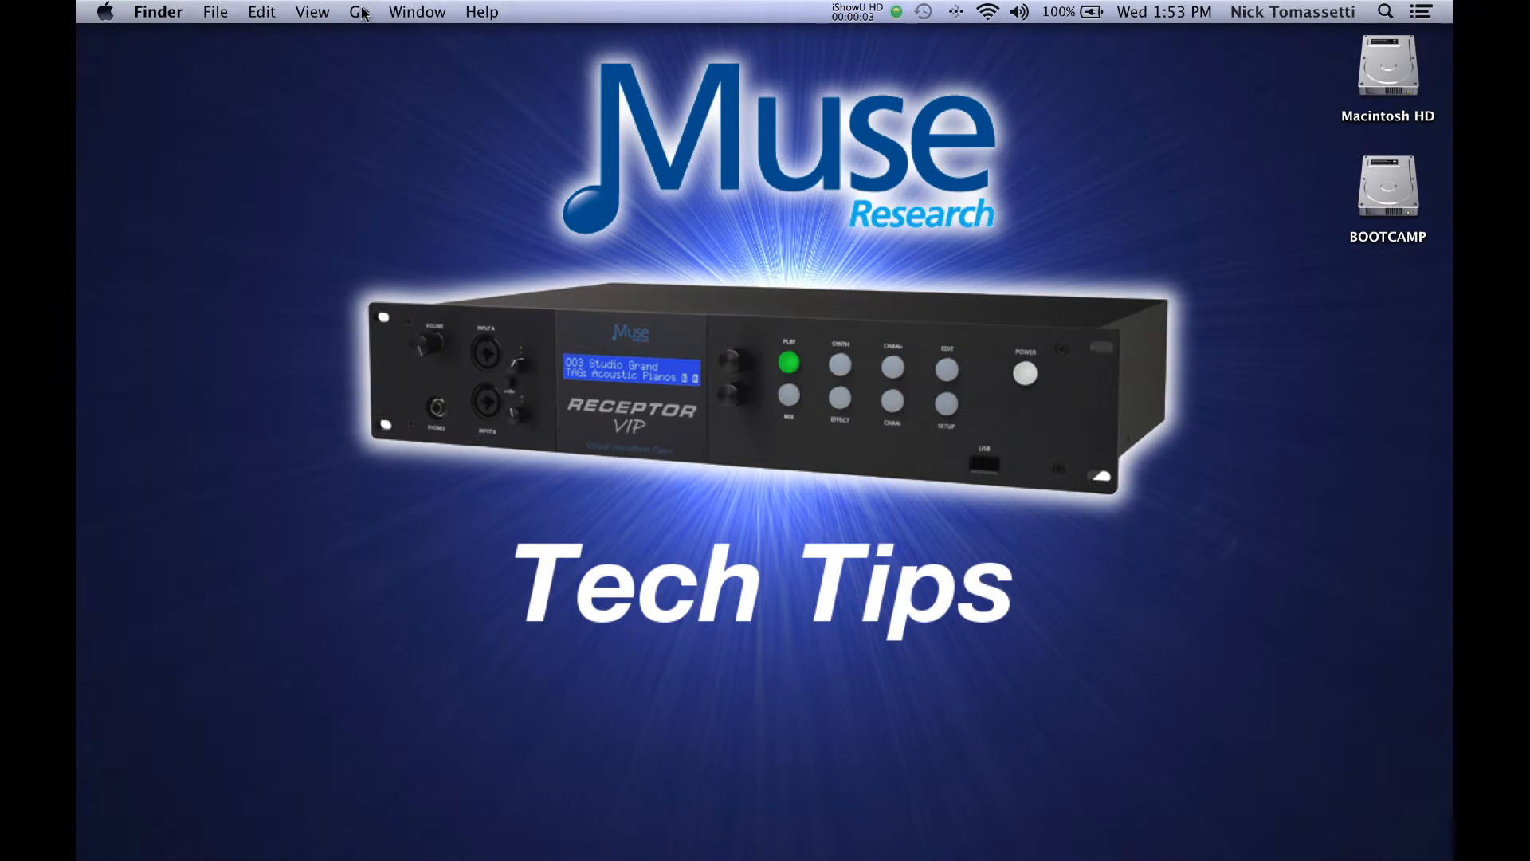
- Bring up Finder's Connect to Server dialog from the Go menu
click(358, 13)
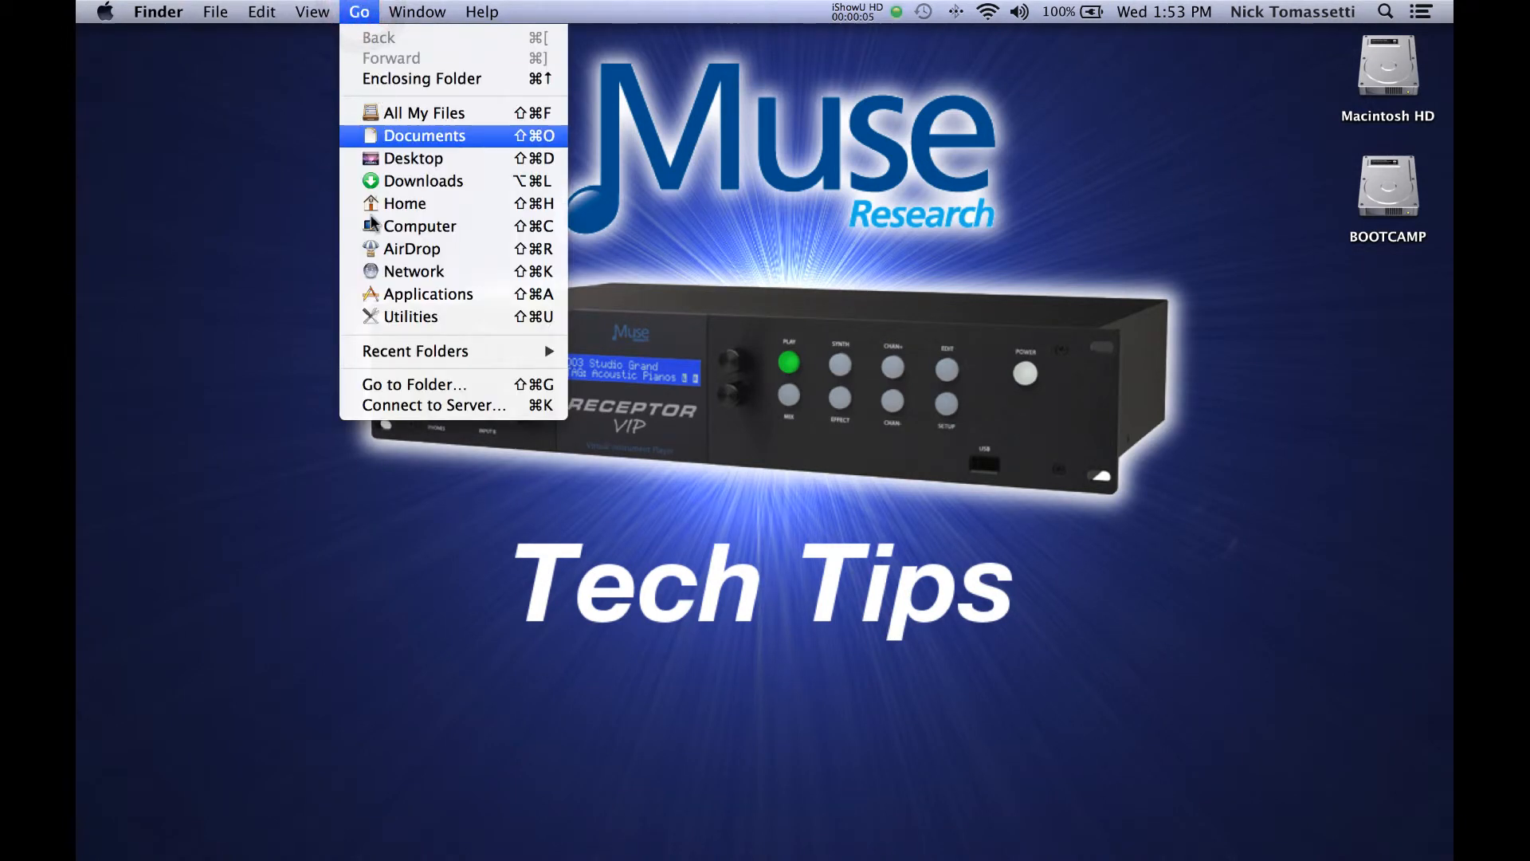
mouse_move(407, 406)
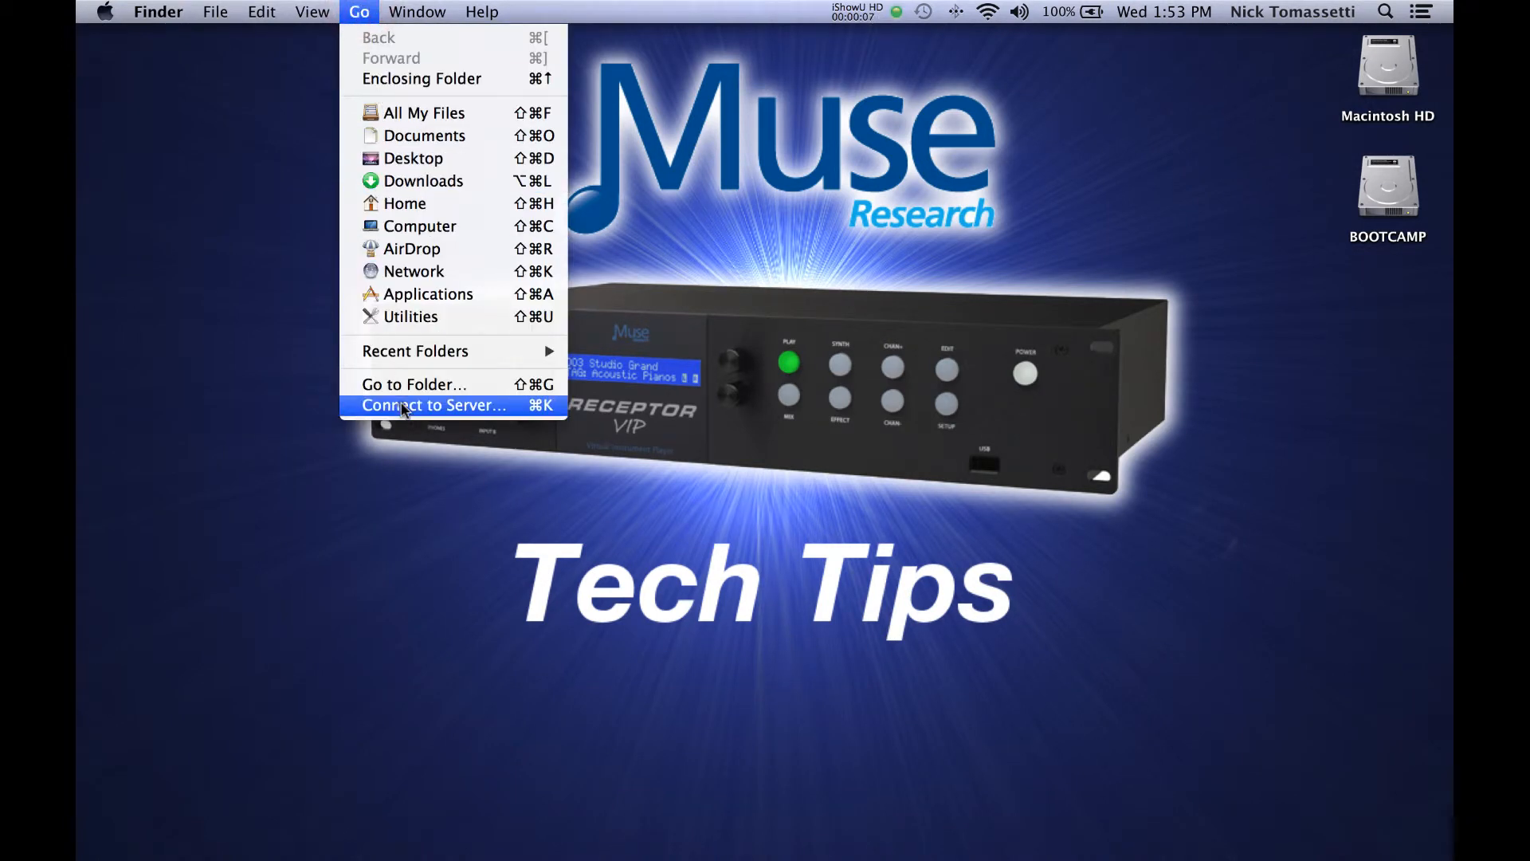
click(432, 405)
text(smb://)
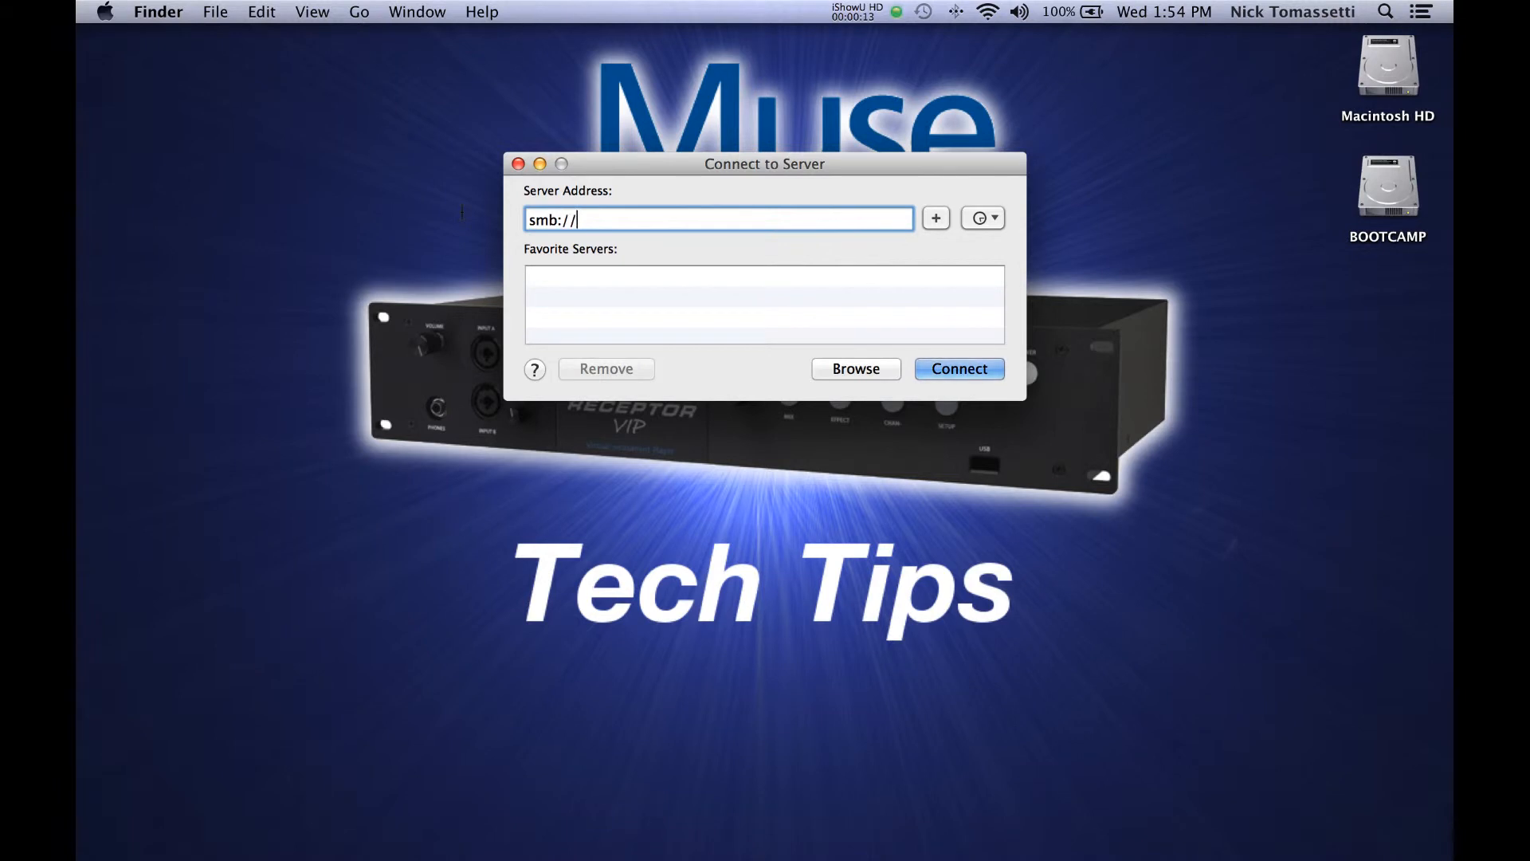
- Connect to smb://10.0.0.5 and log in as a Registered User
text(10.0)
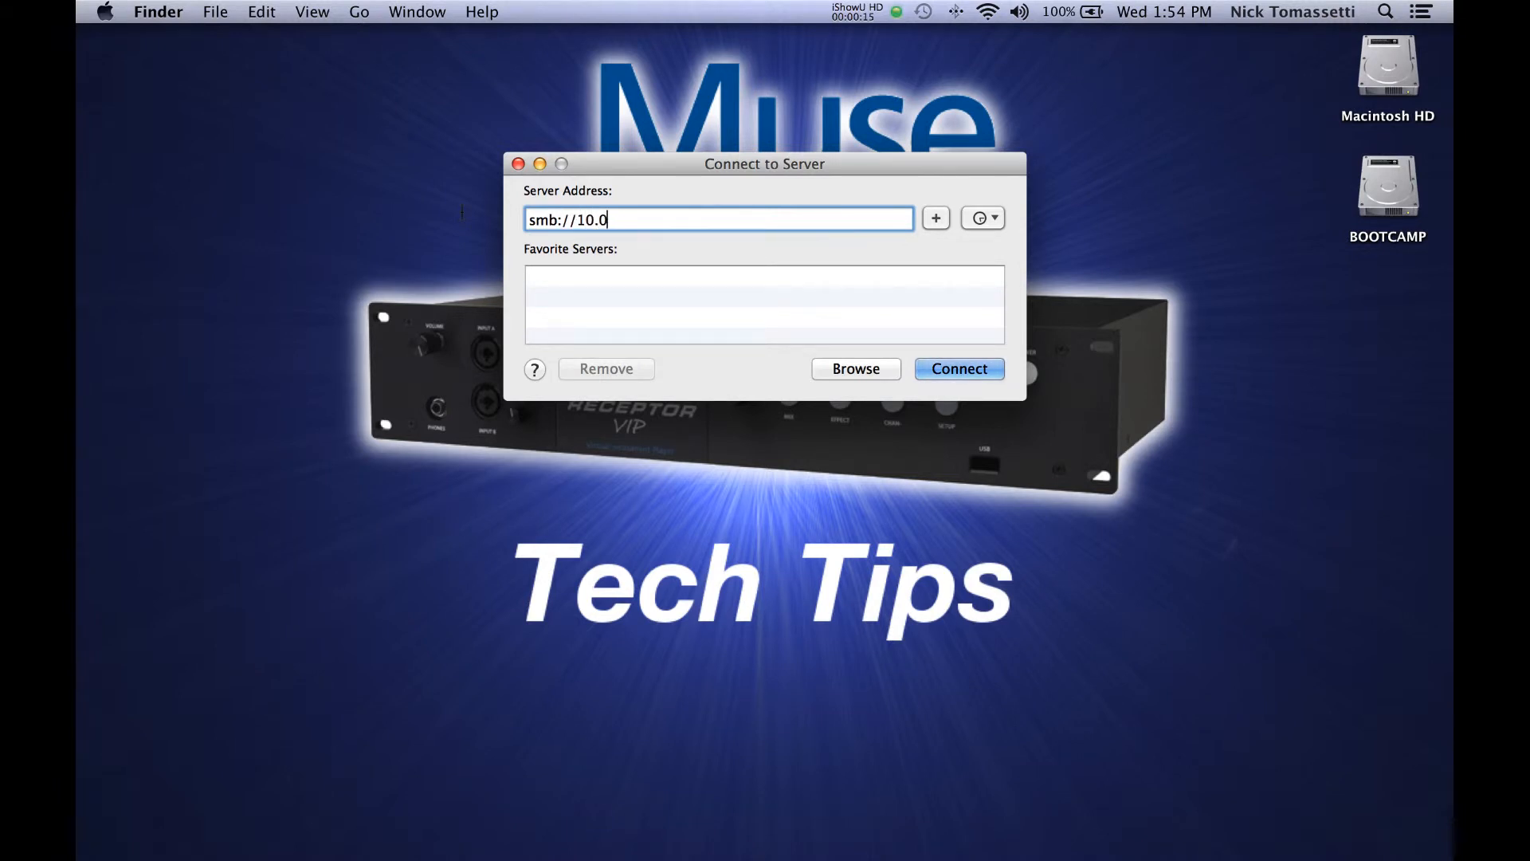
text(.0.5)
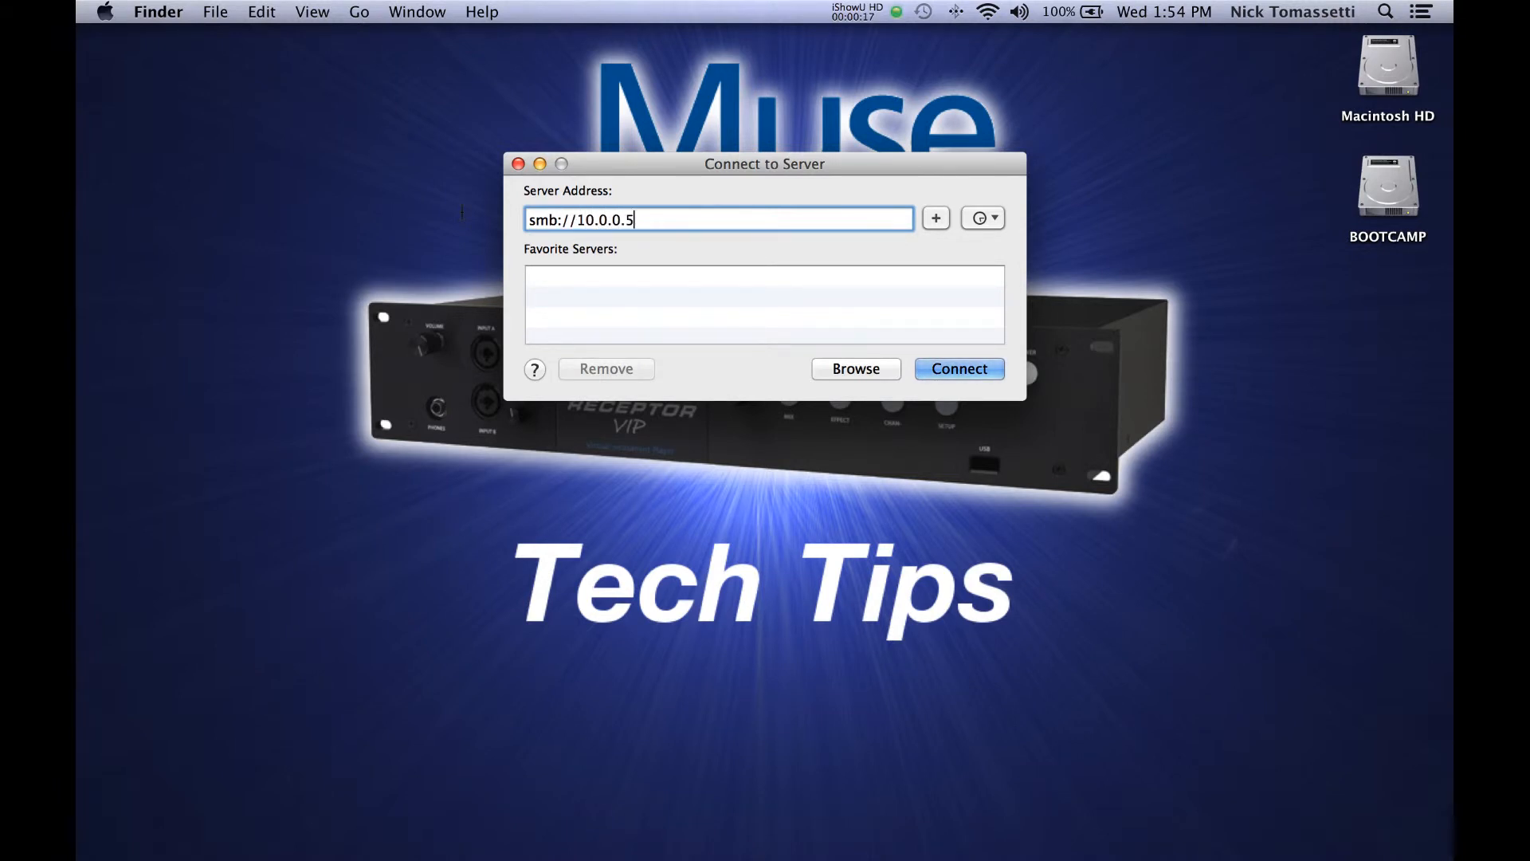
click(958, 368)
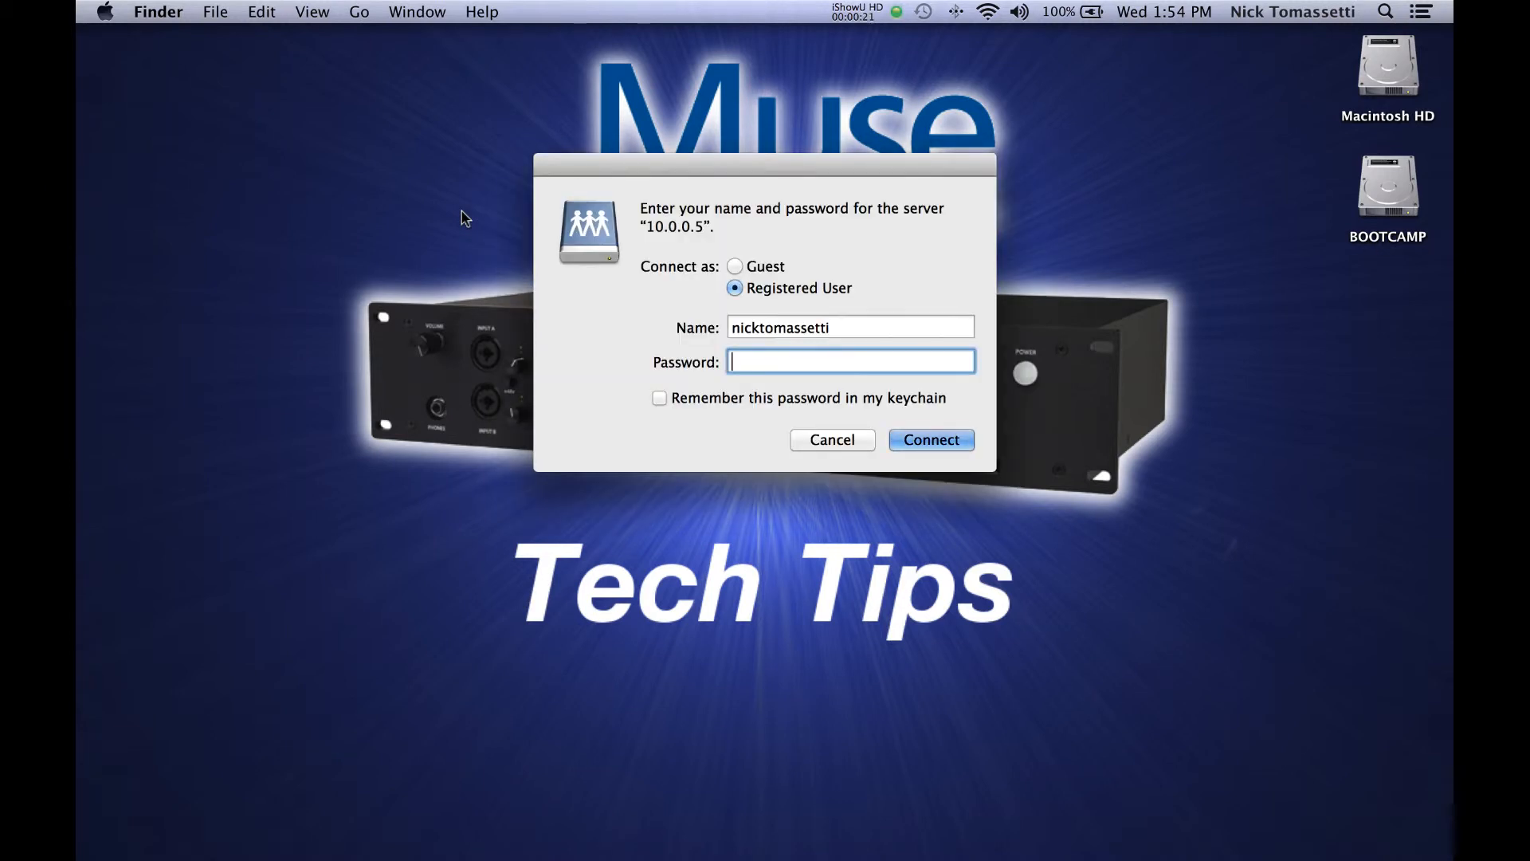
mouse_move(456, 218)
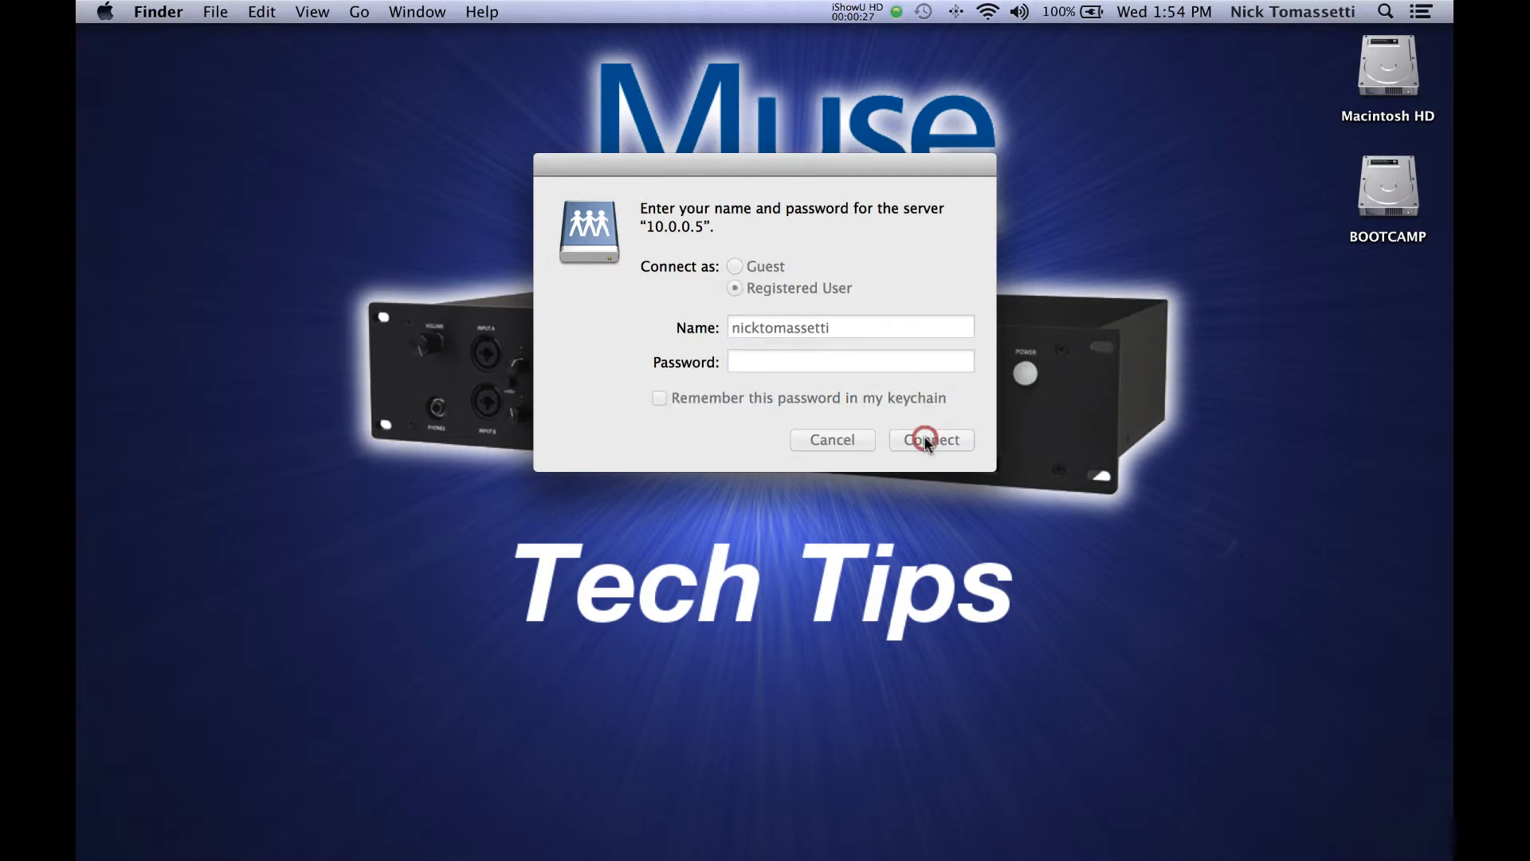
click(931, 440)
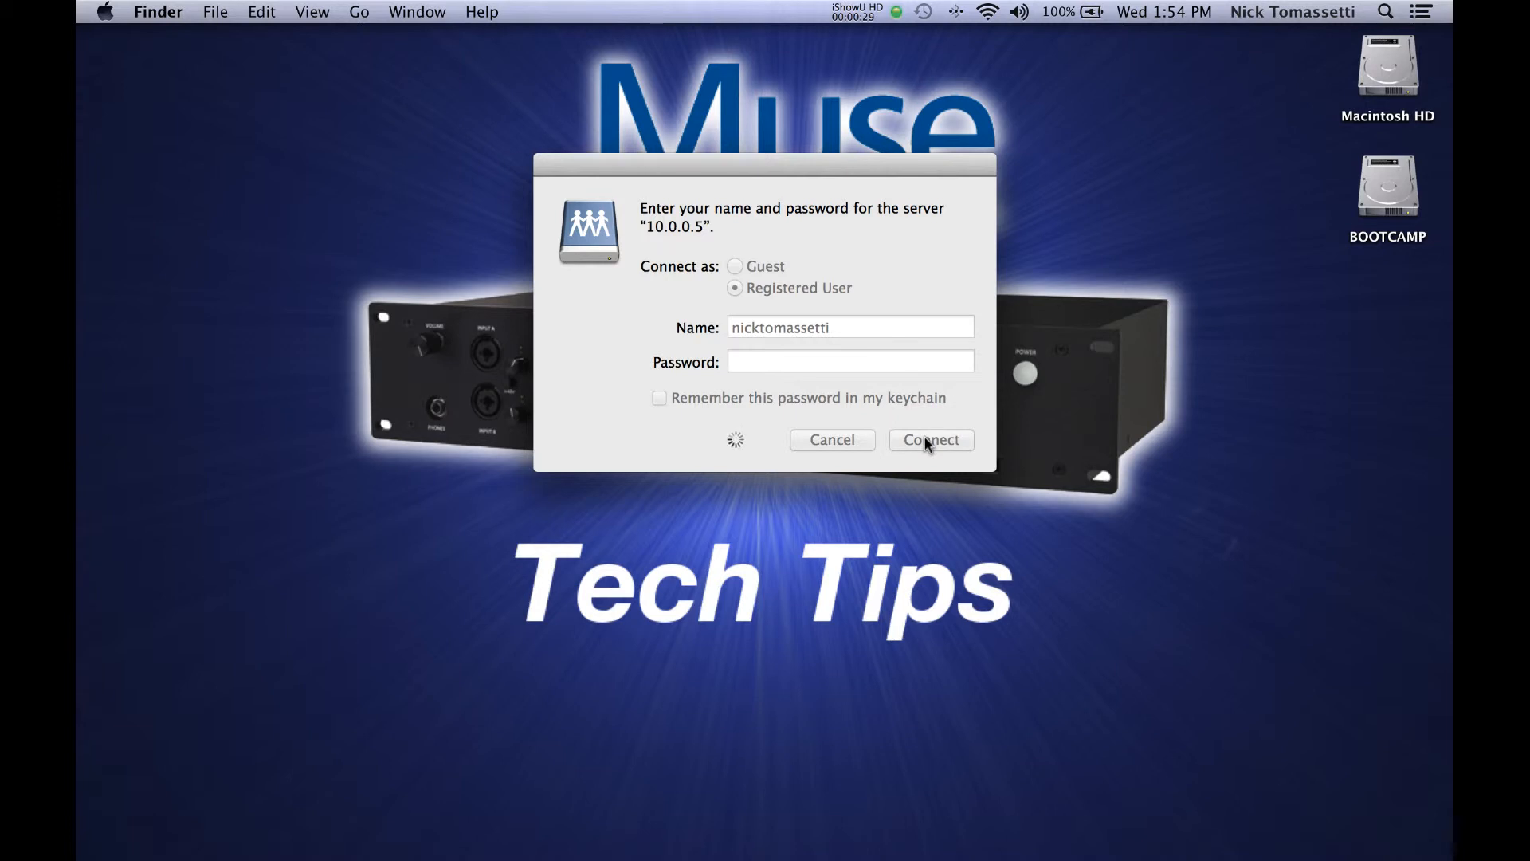
click(931, 440)
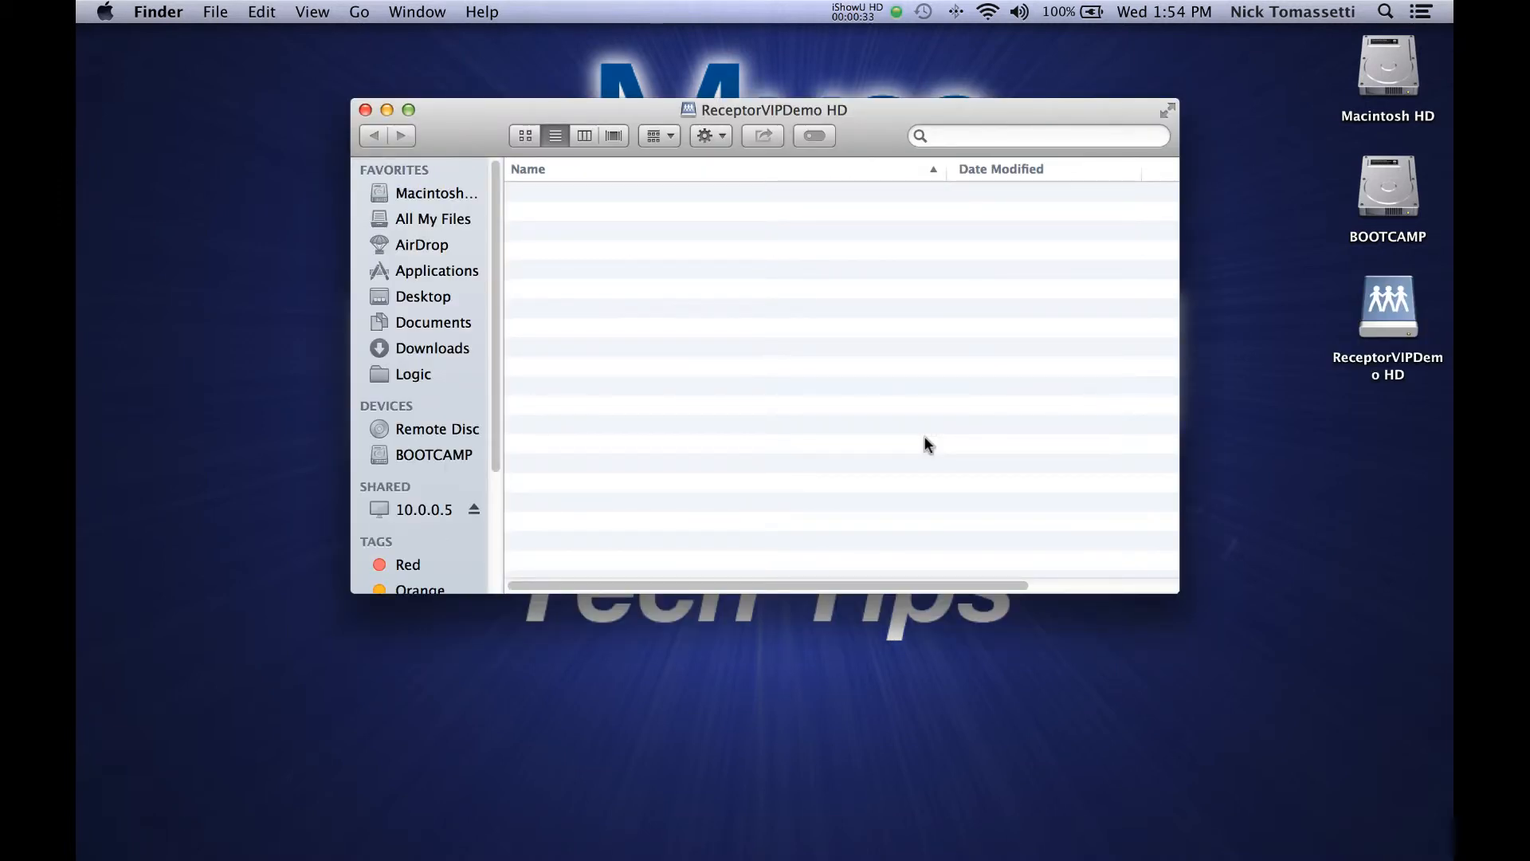
mouse_move(749, 411)
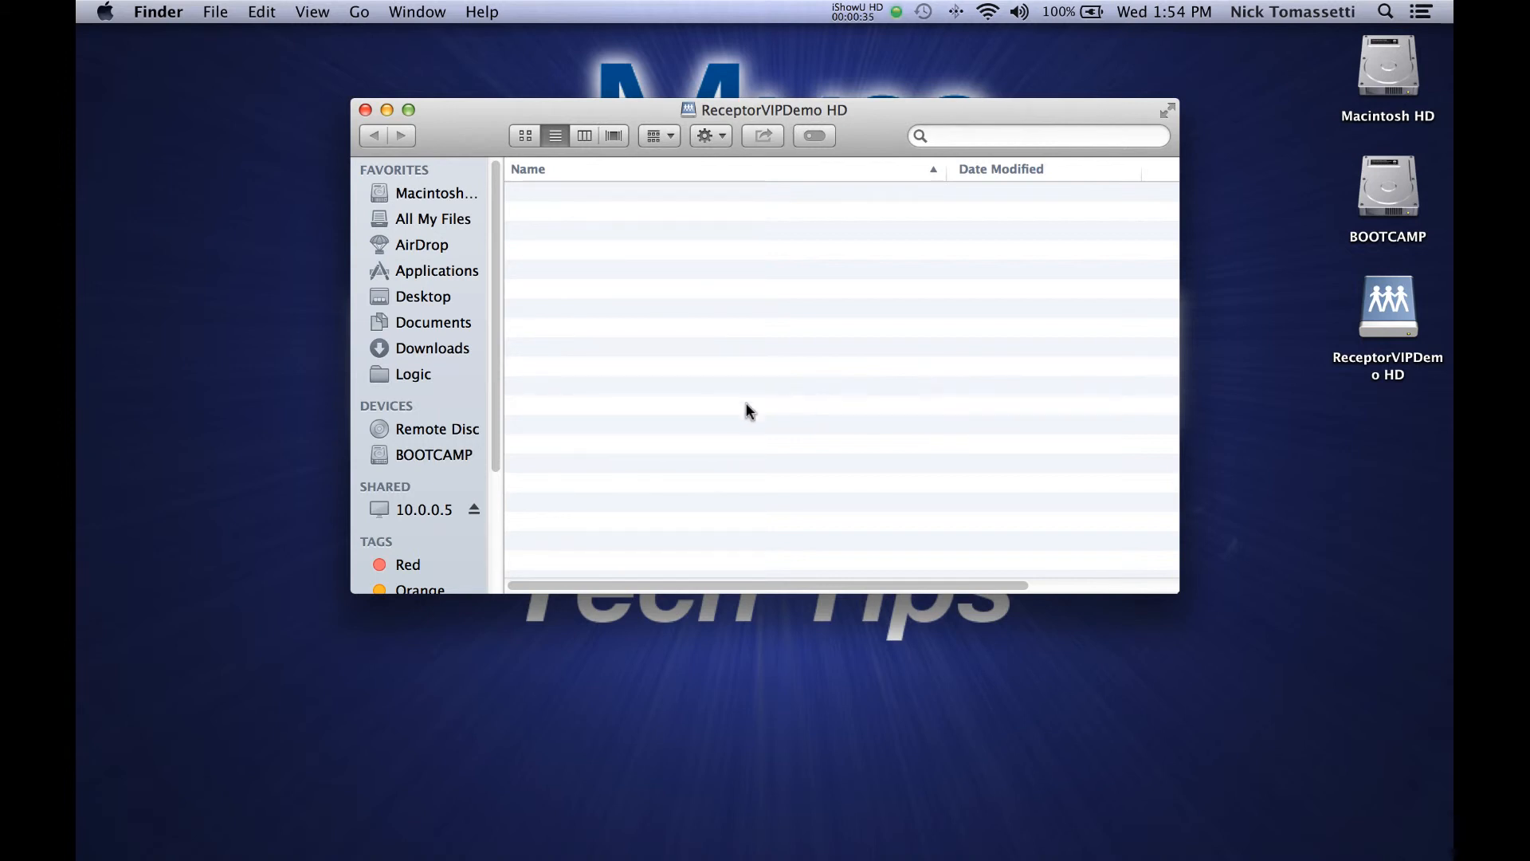
- Browse the shared server 10.0.0.5 from the Finder sidebar
click(424, 510)
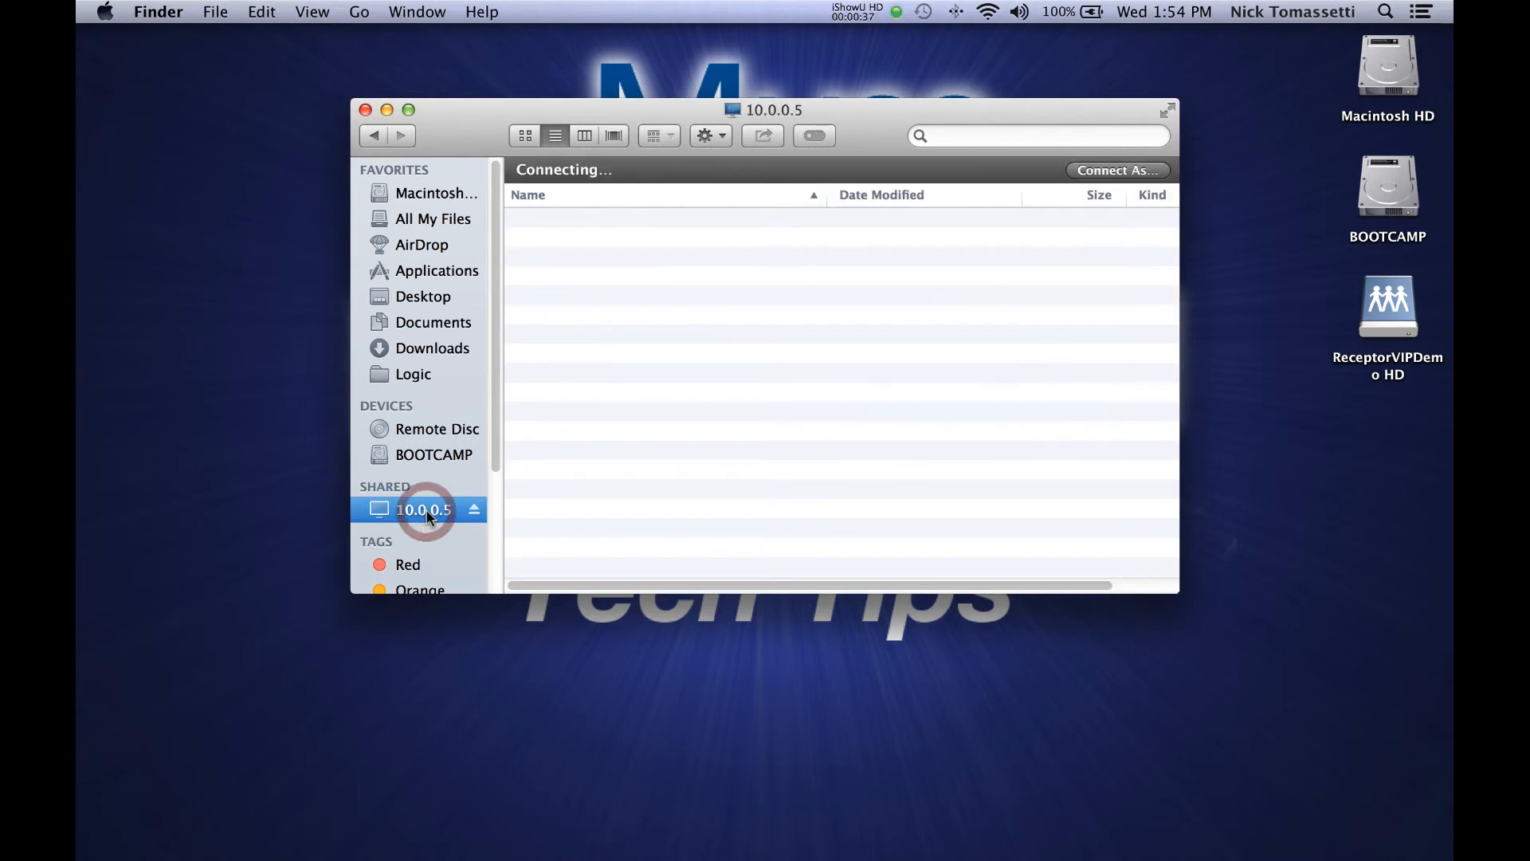